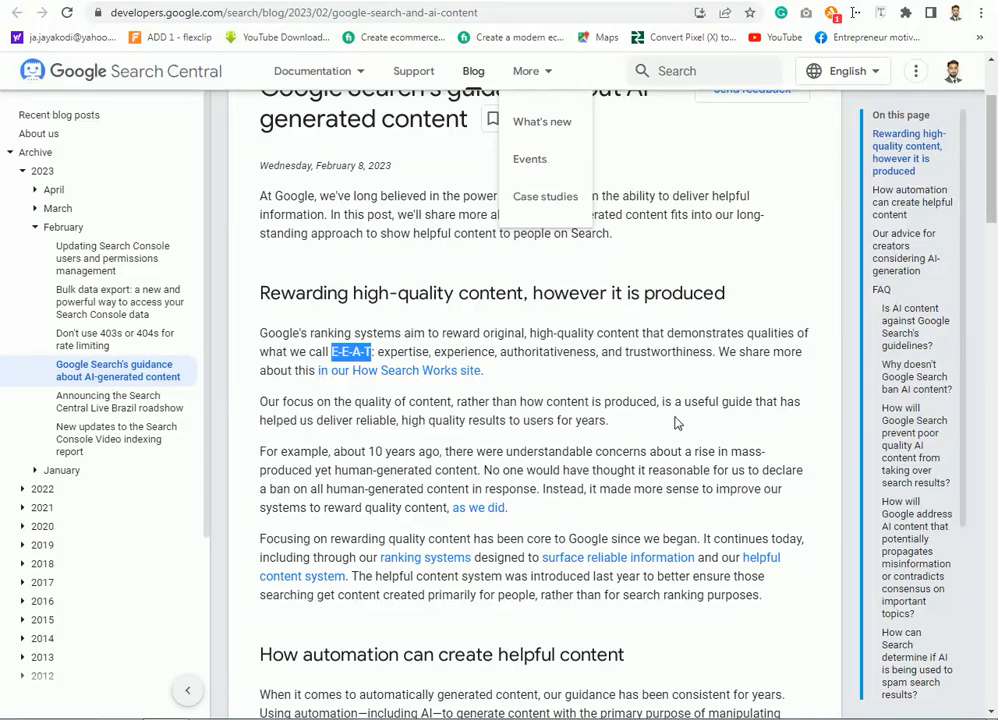
mouse_move(470, 148)
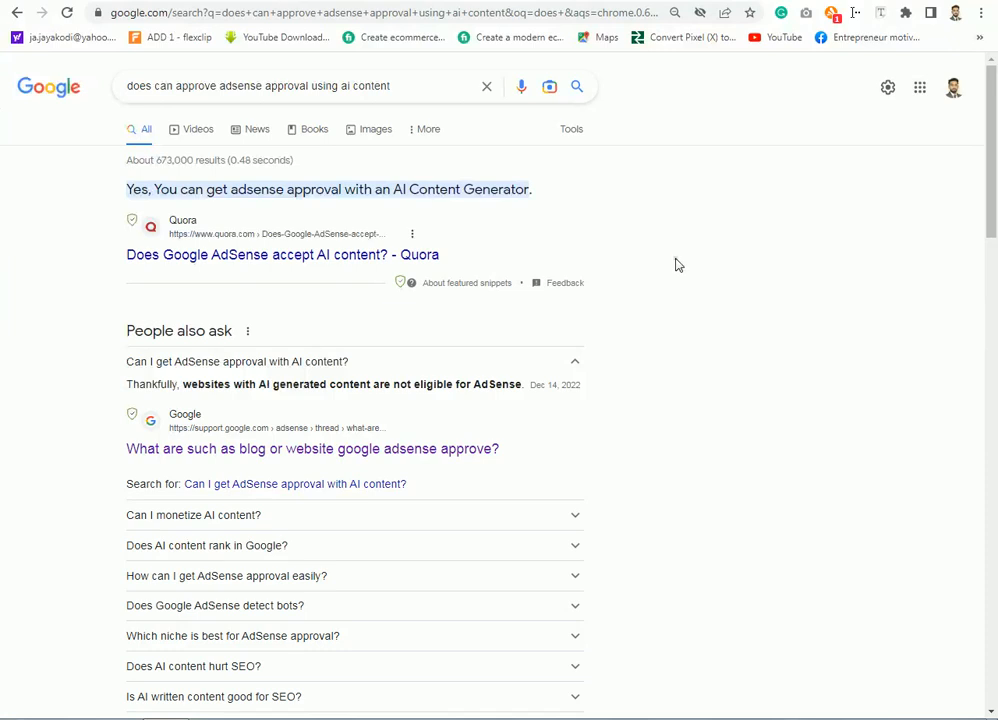
mouse_move(138, 212)
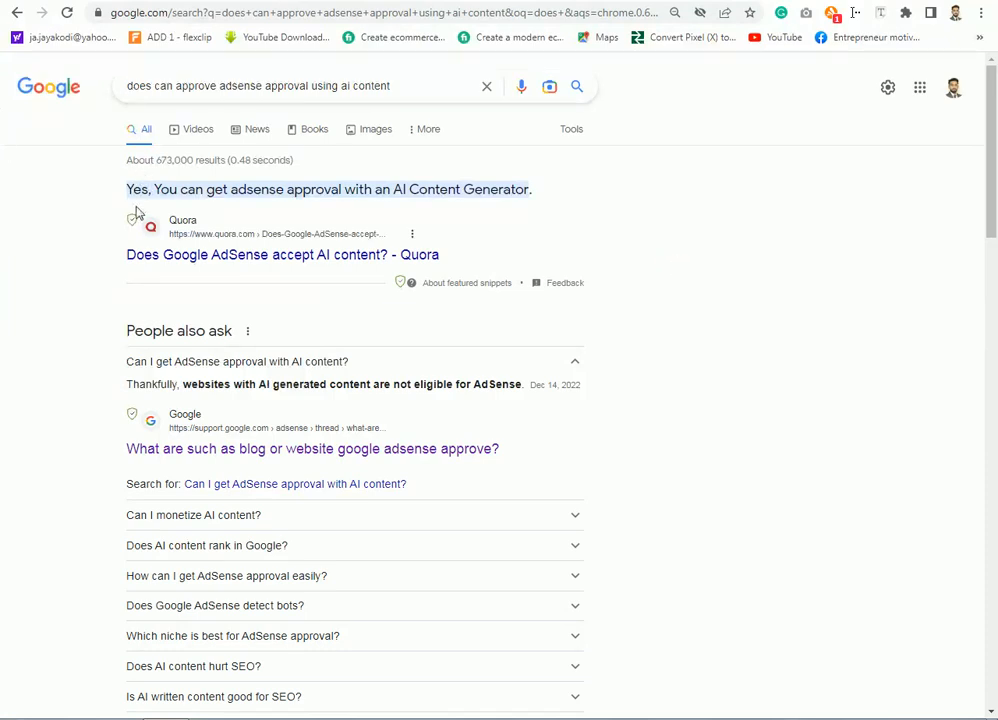
Step: Expand the 'Can I monetize AI content?' answer and skim the remaining related questions
scroll("down", 3)
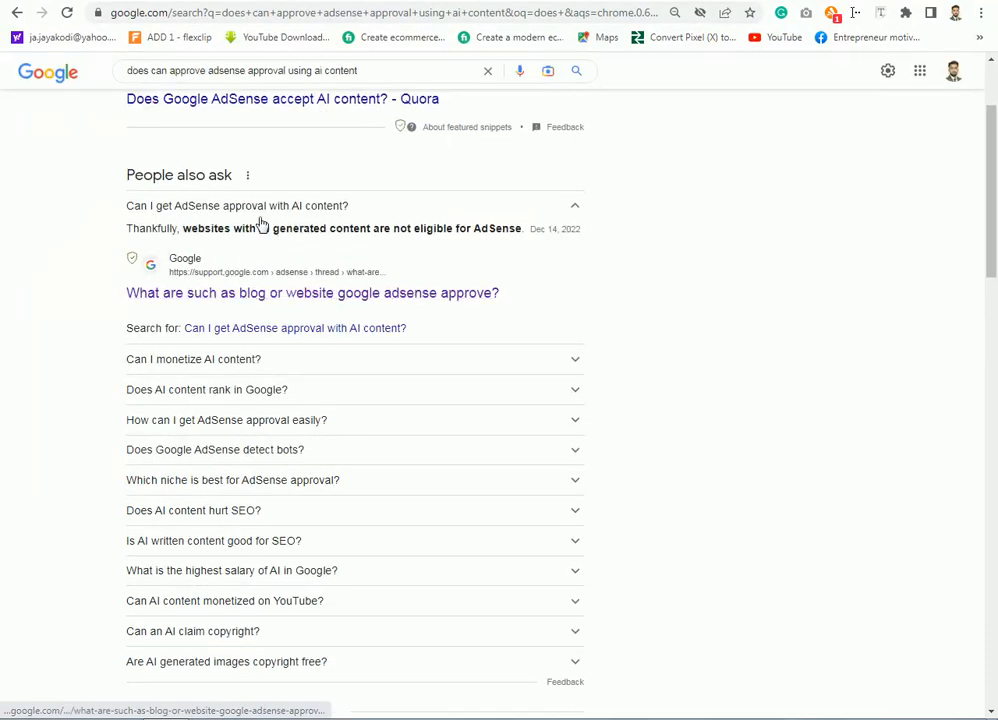
left_click(192, 360)
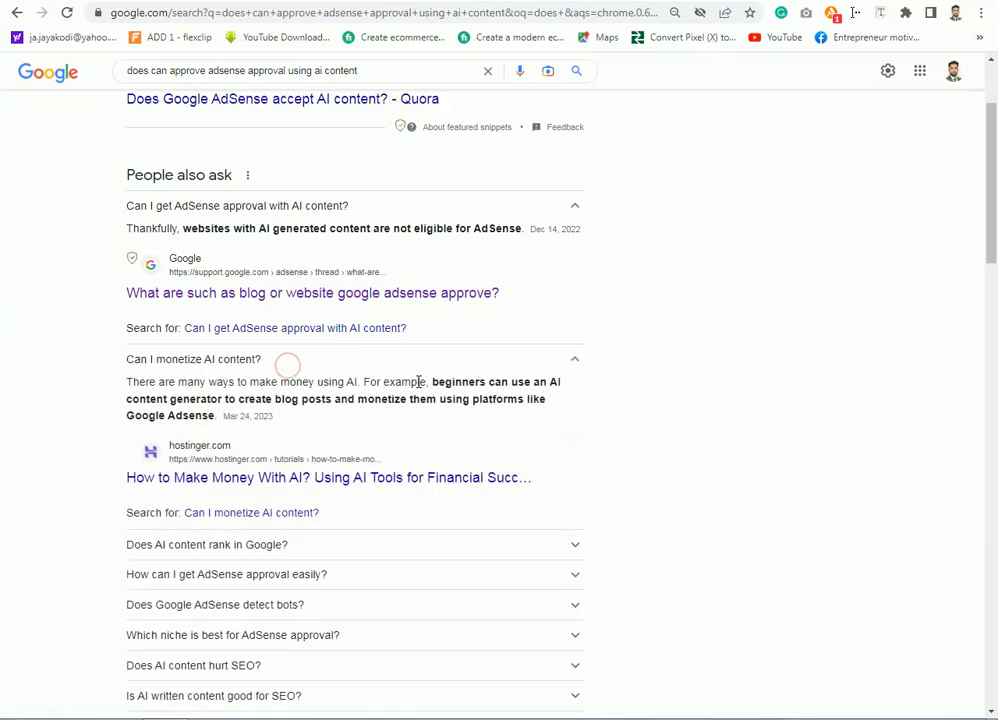
scroll("down", 3)
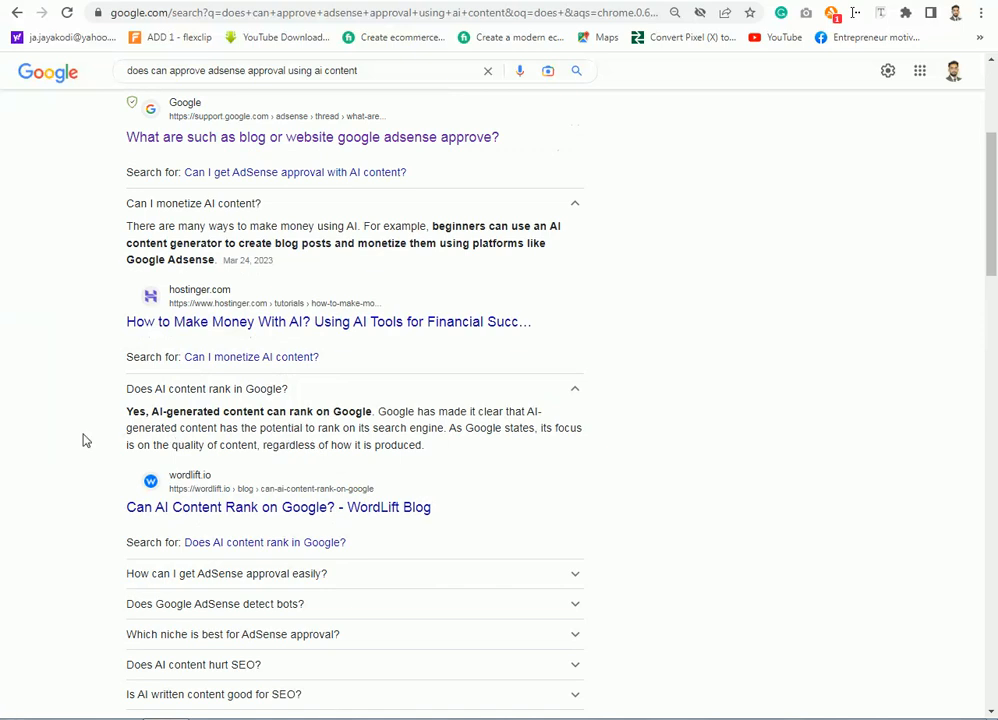
mouse_move(208, 410)
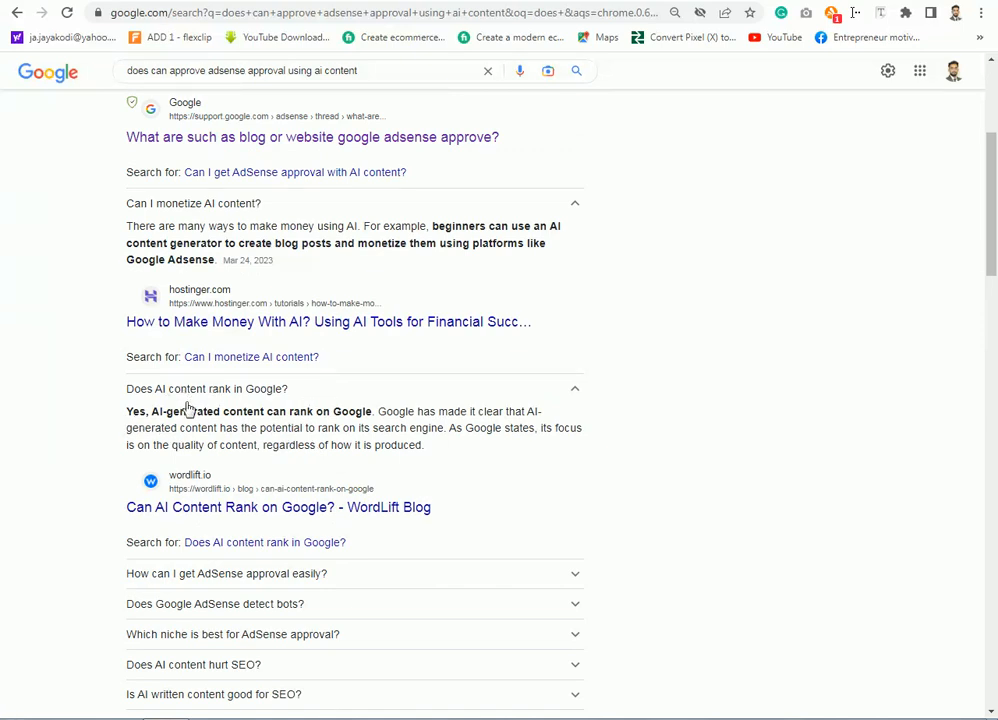
scroll("down", 3)
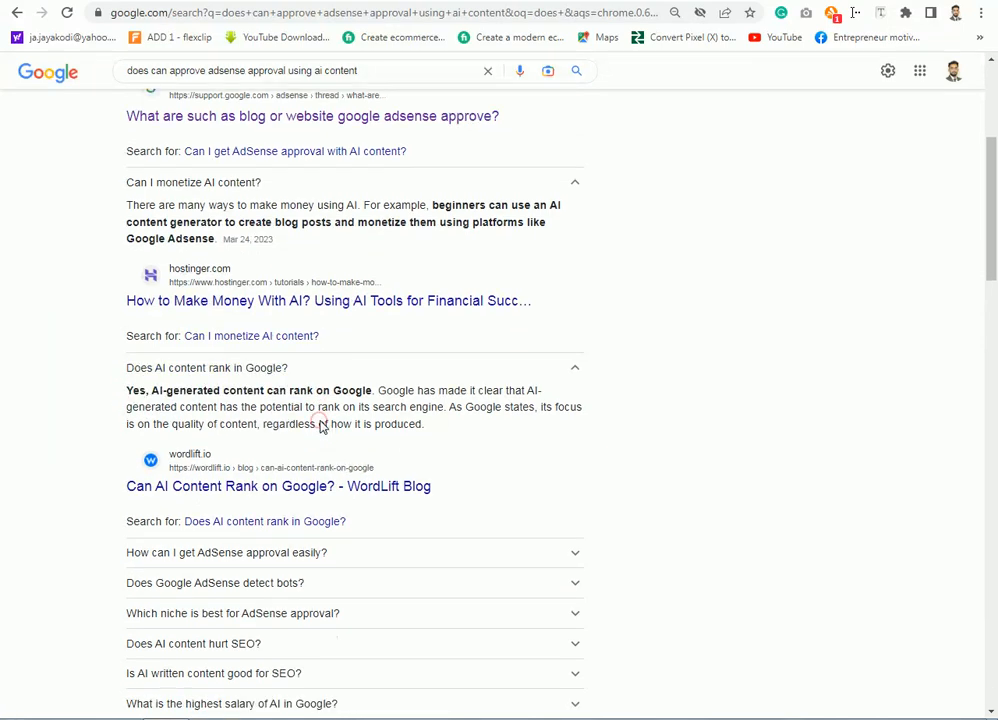
scroll("down", 3)
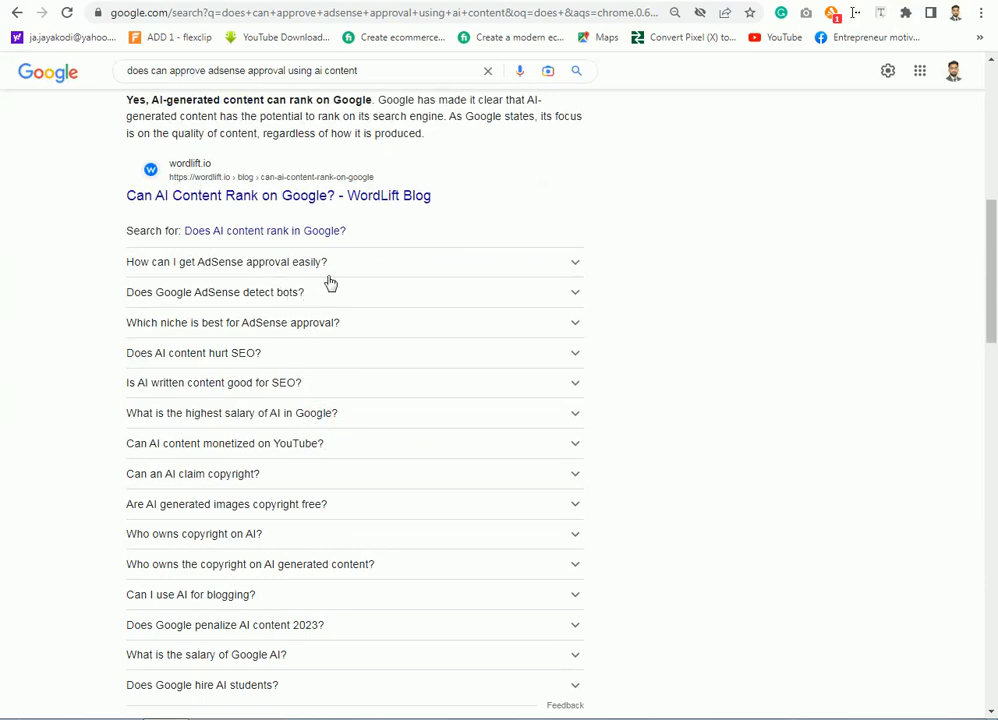
scroll("up", 3)
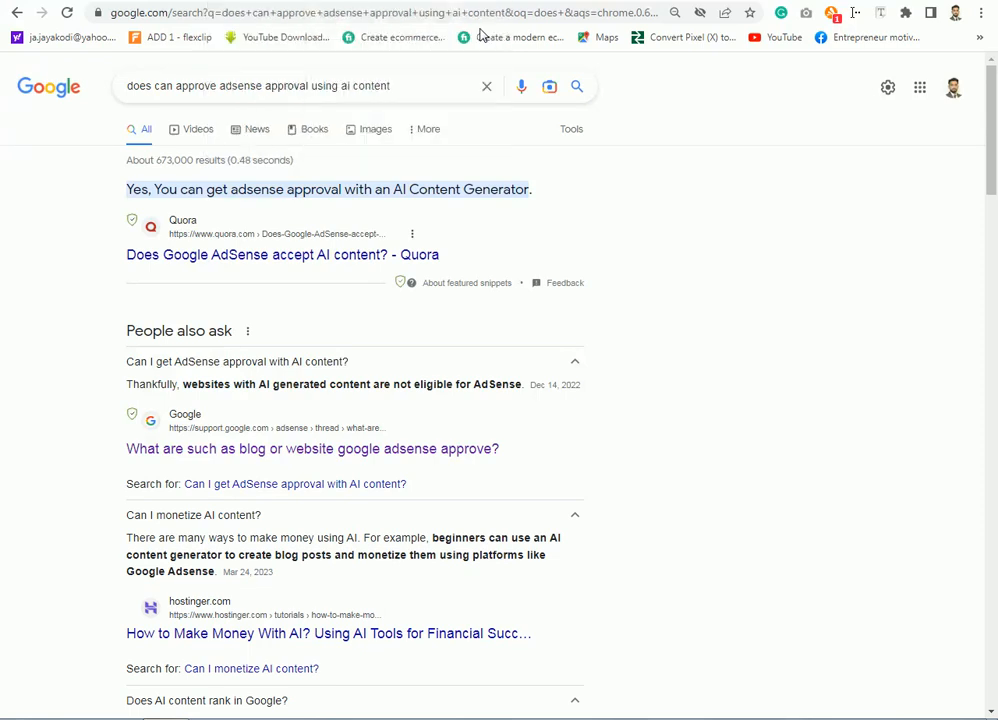
Step: Read the Quora thread 'Does Google AdSense accept AI content?' through its answers
left_click(274, 254)
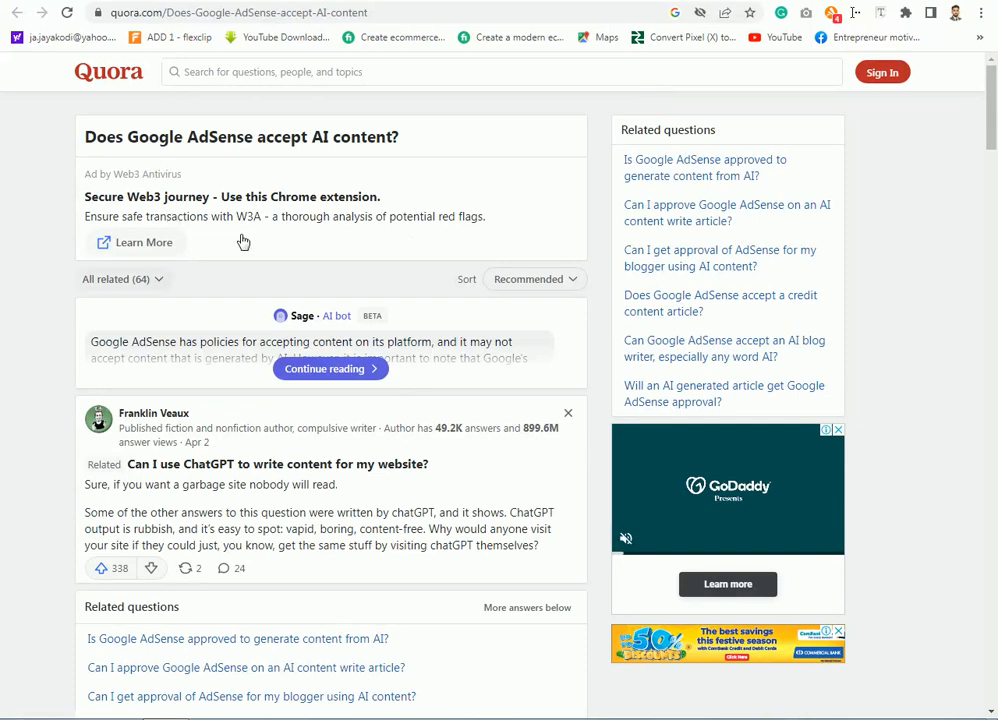
scroll("down", 3)
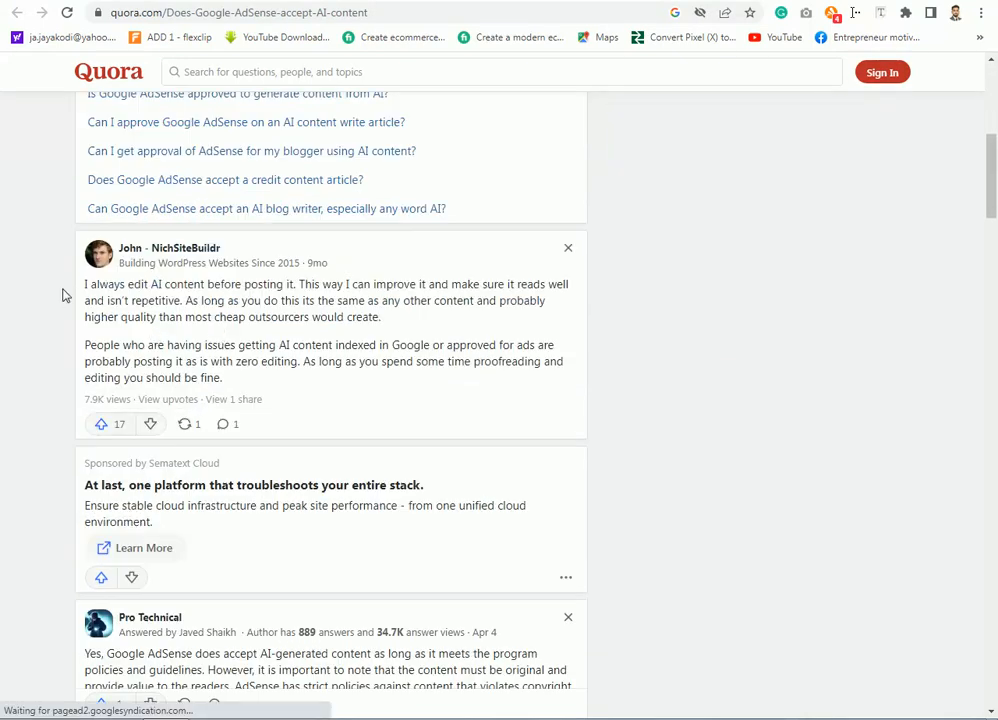
scroll("down", 3)
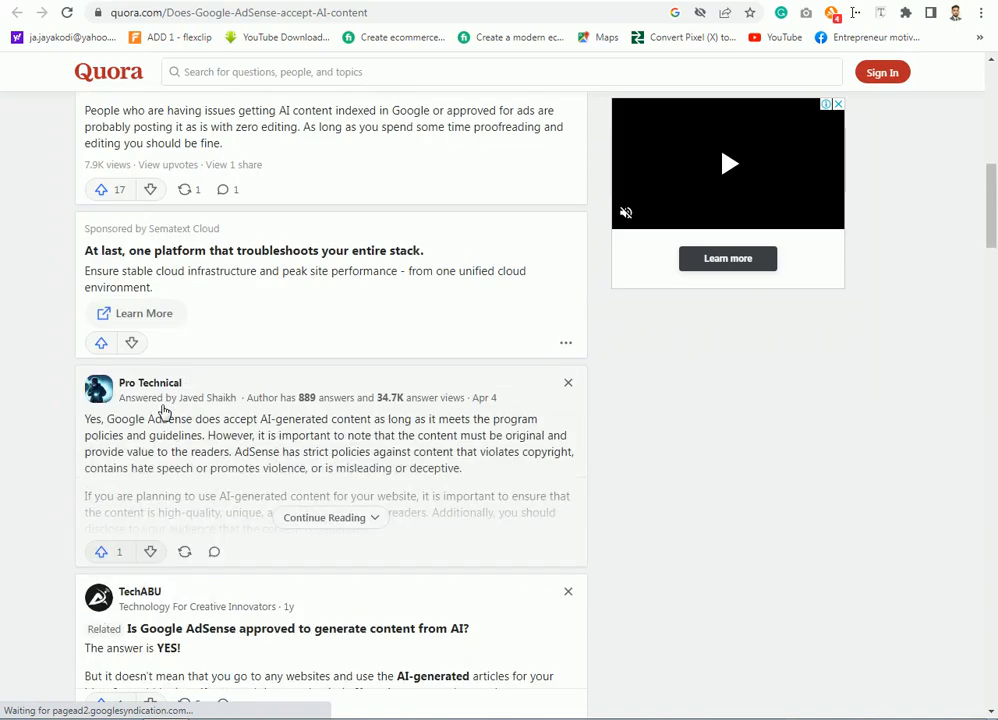
scroll("down", 3)
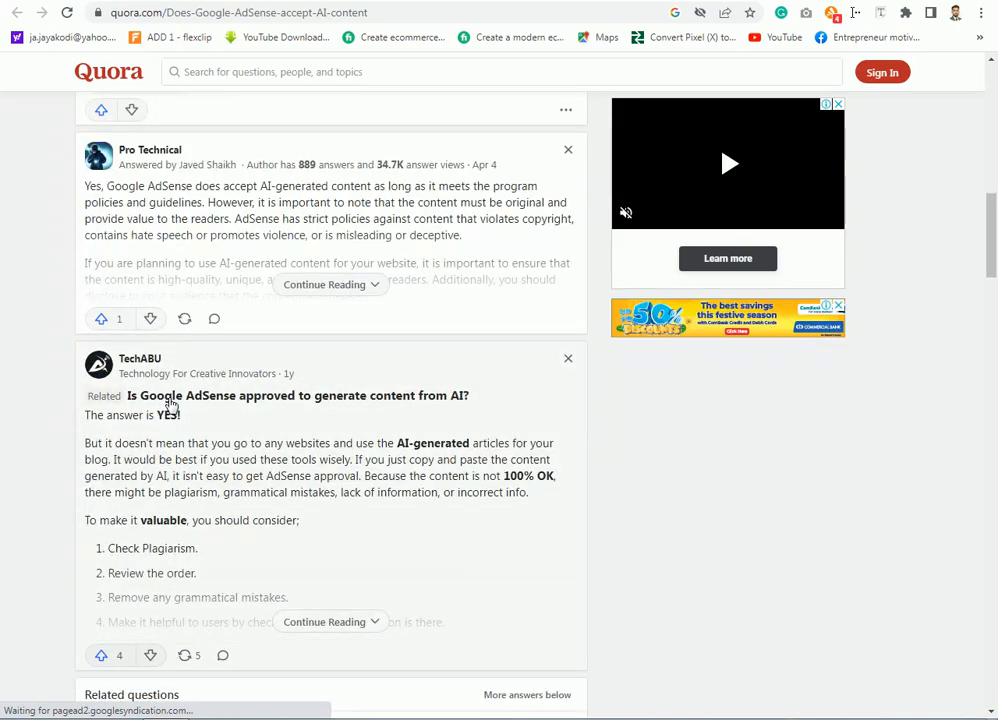
scroll("down", 3)
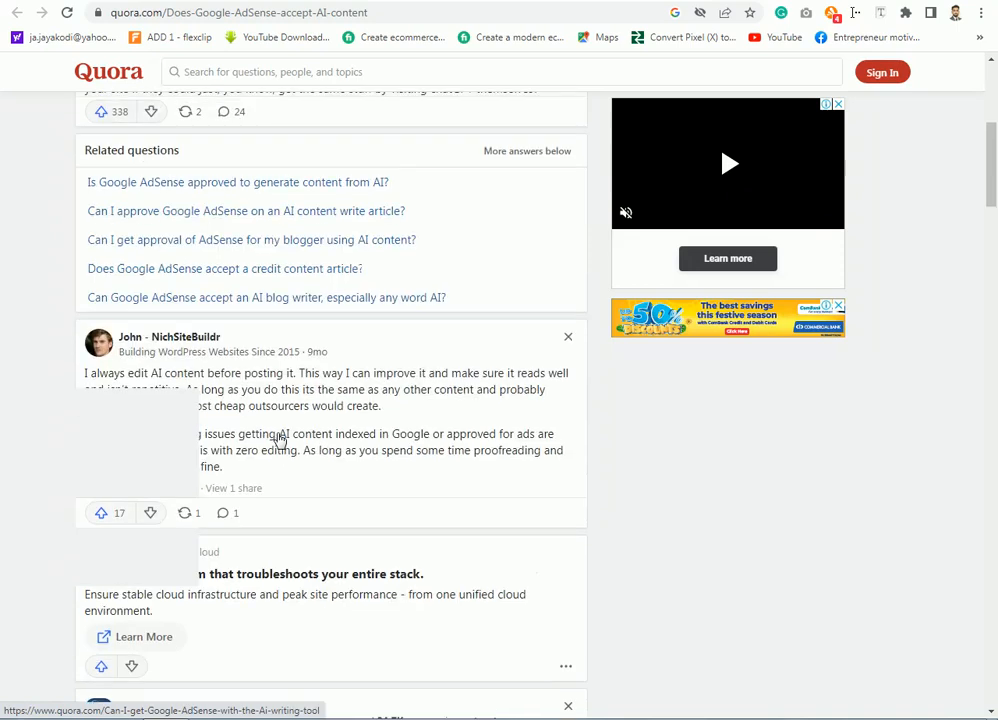
scroll("up", 3)
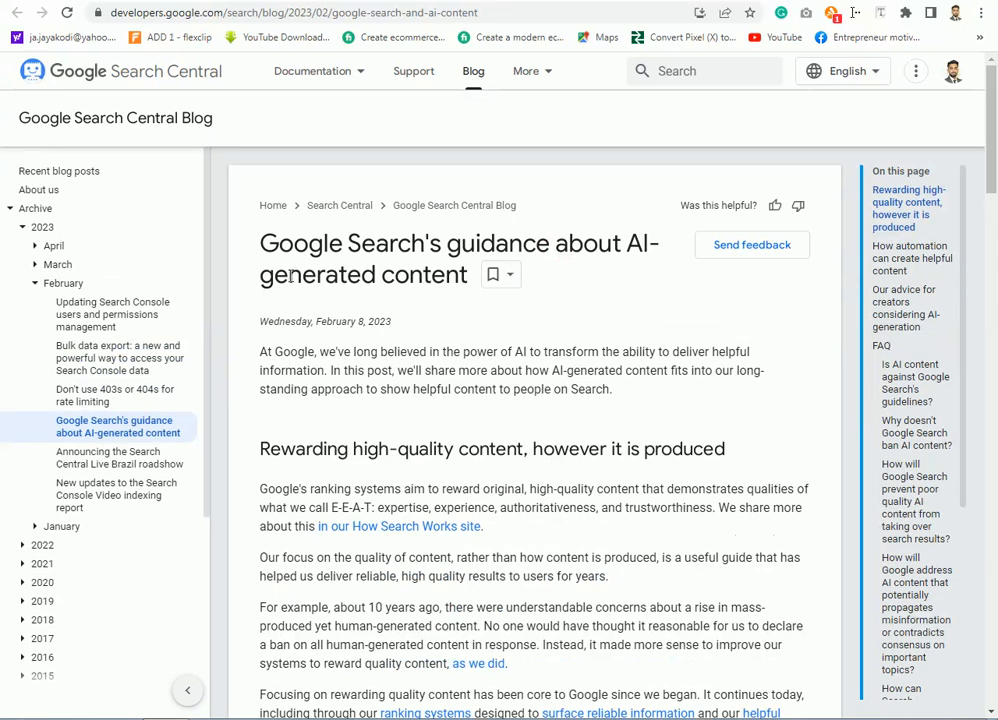
mouse_move(410, 356)
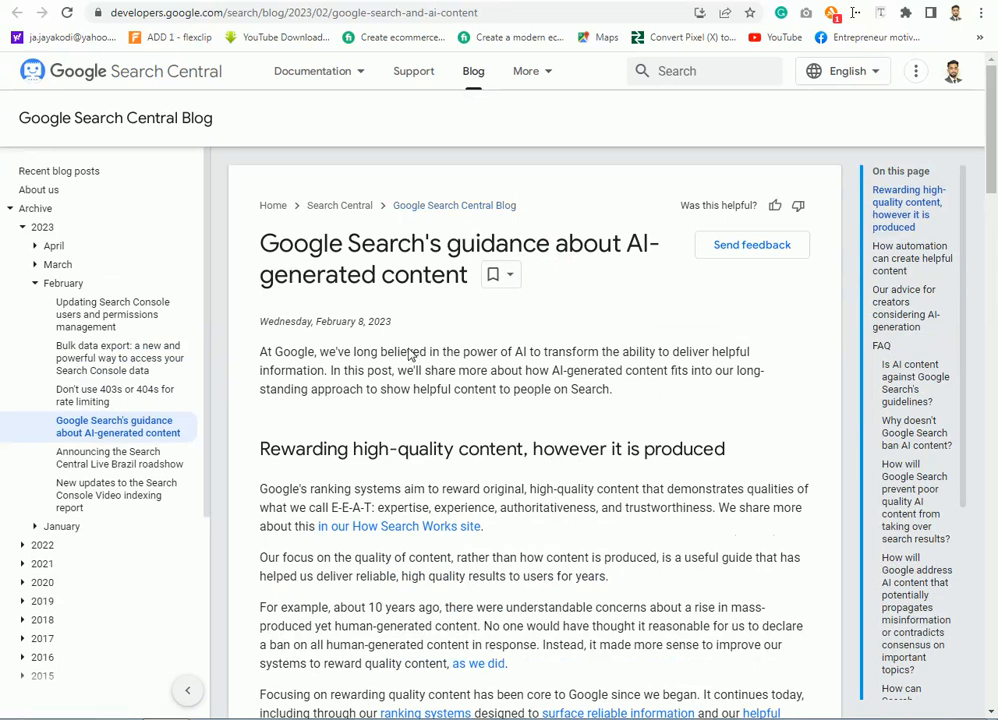
mouse_move(620, 434)
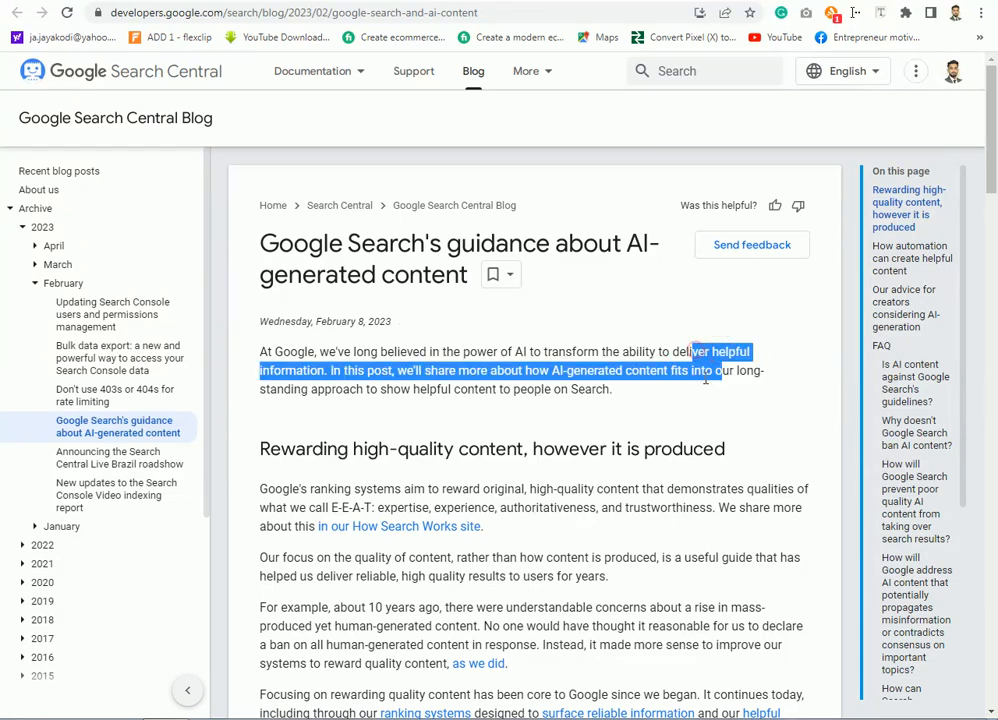
Step: Highlight the opening sentence on delivering helpful information and continue into the post
left_click_drag(704, 370, 328, 370)
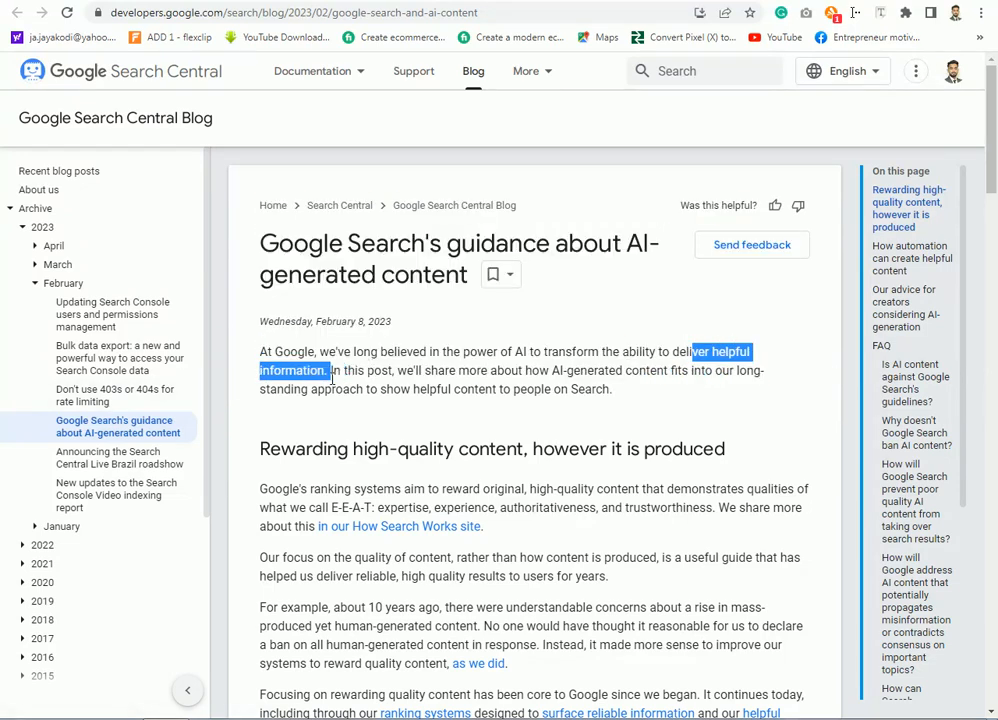
mouse_move(404, 356)
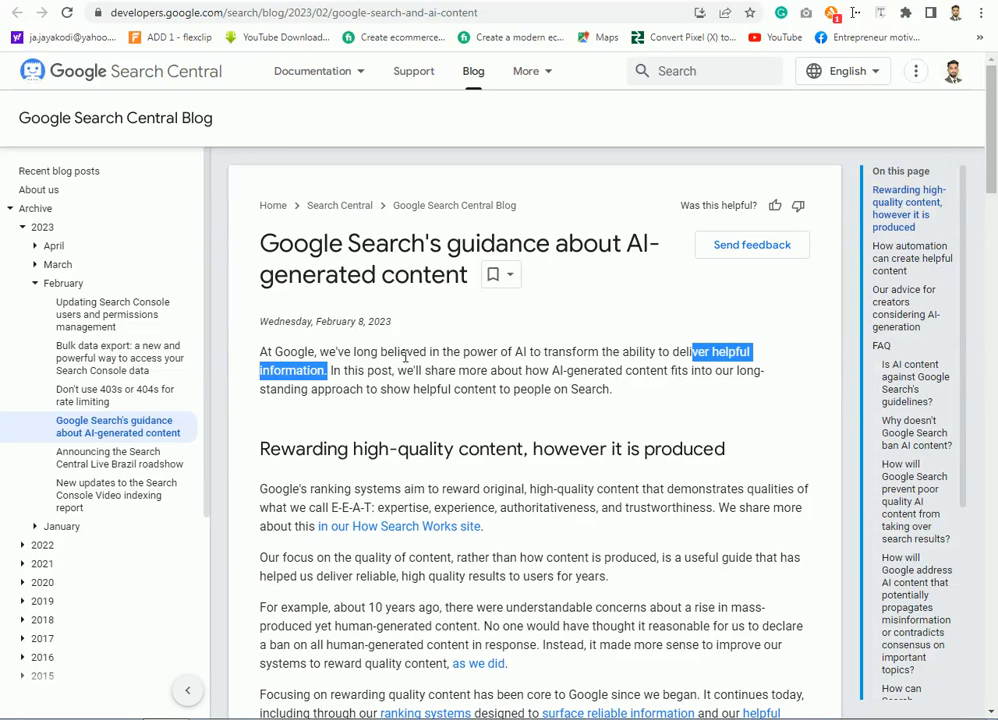
scroll("down", 3)
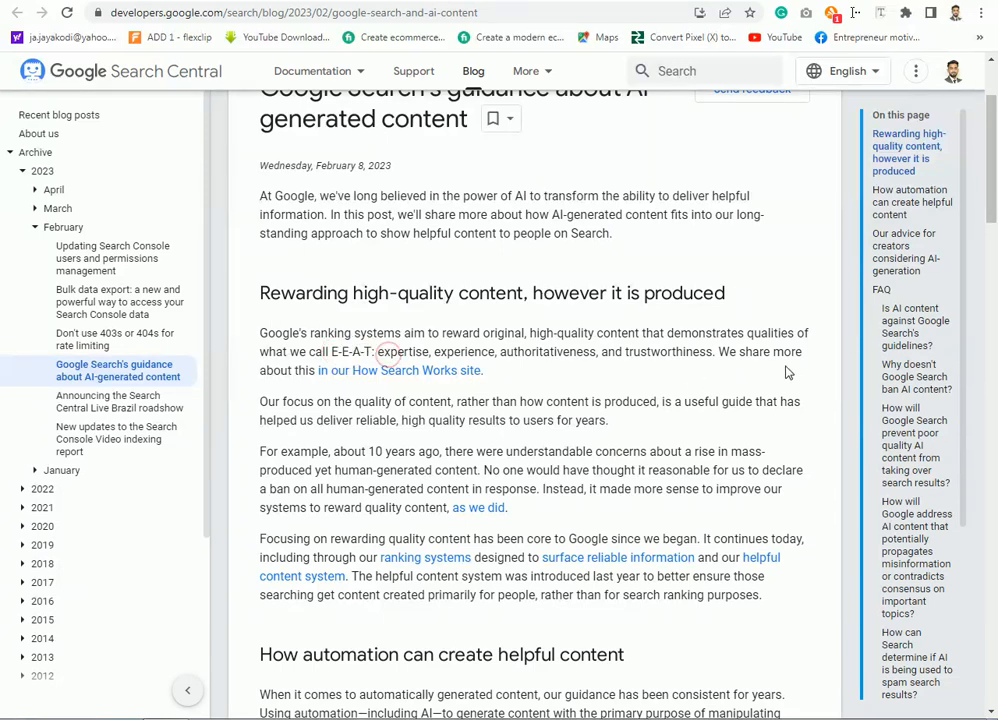
mouse_move(770, 370)
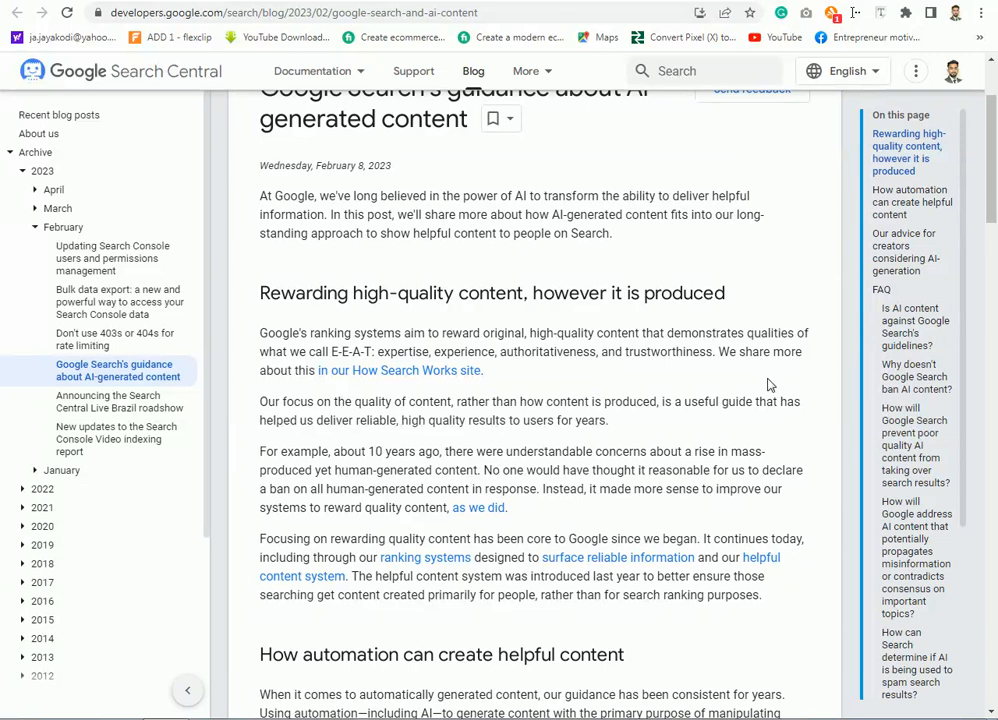
mouse_move(758, 468)
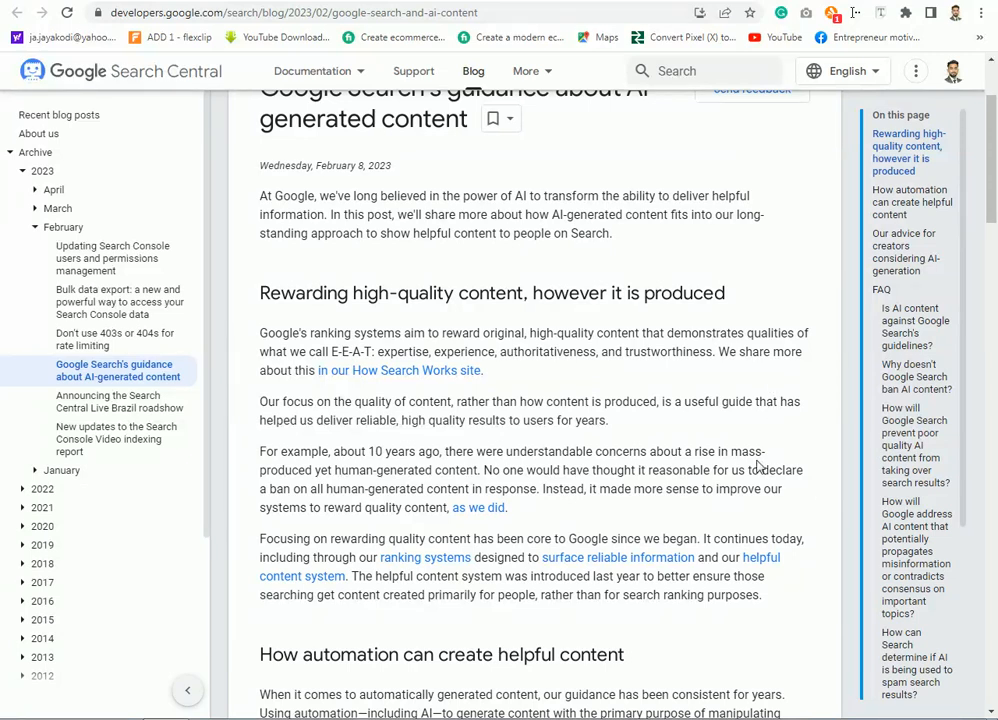
mouse_move(254, 400)
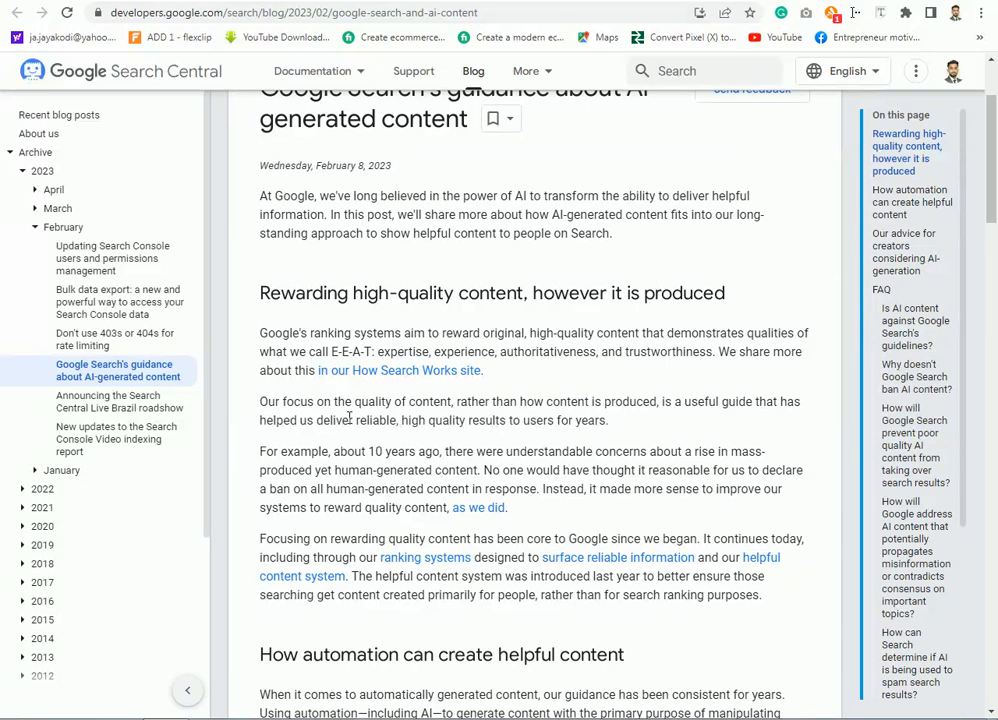
scroll("down", 3)
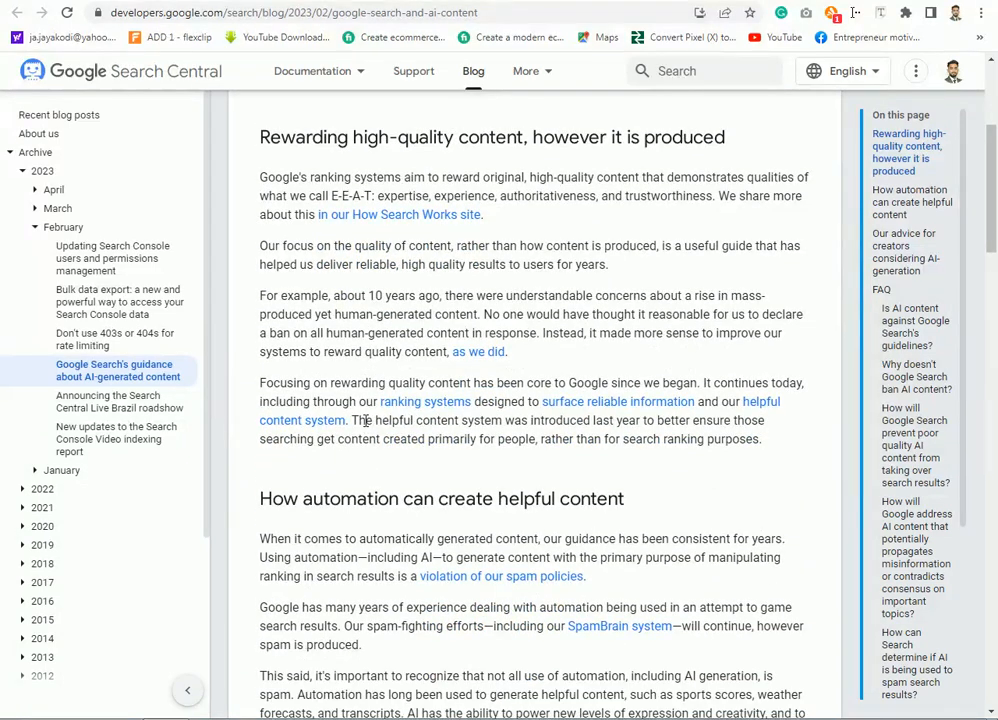
mouse_move(416, 360)
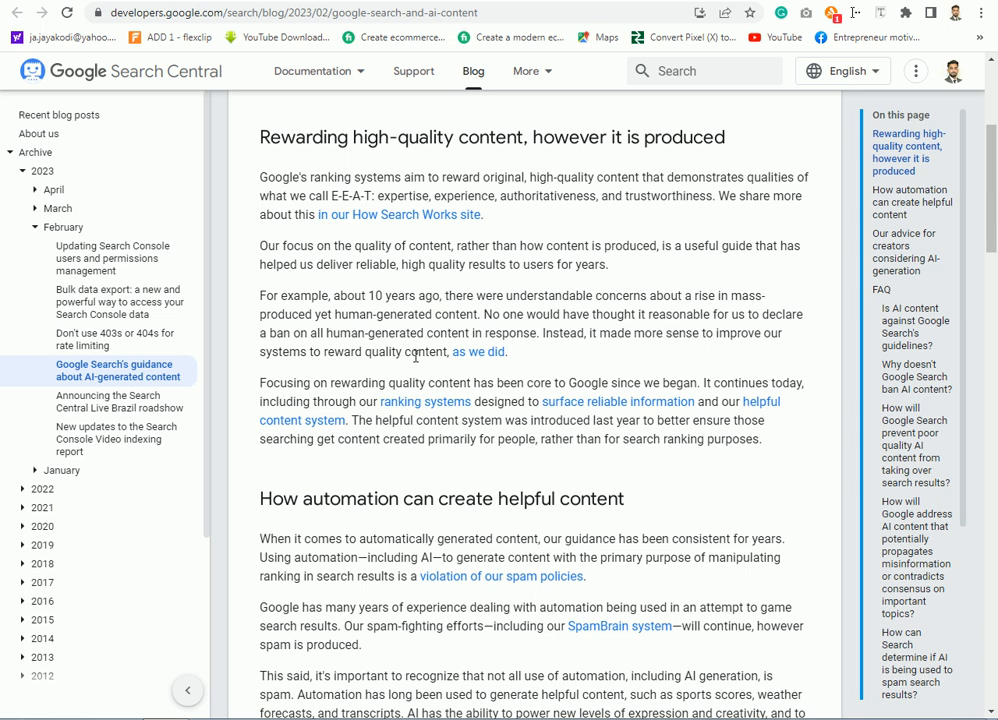
scroll("down", 3)
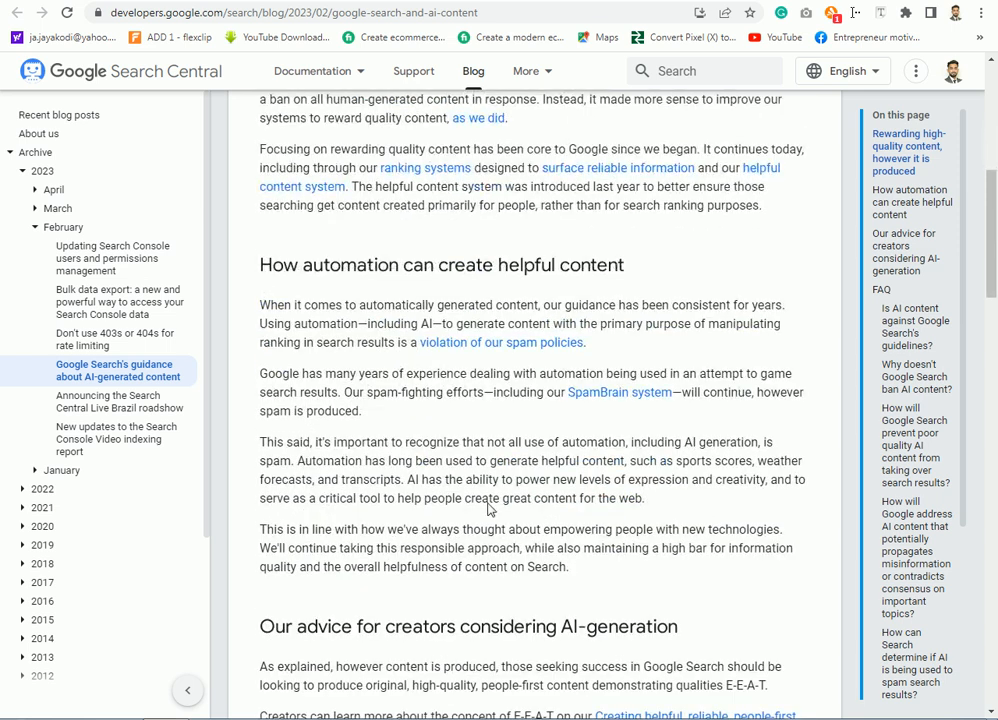
mouse_move(484, 528)
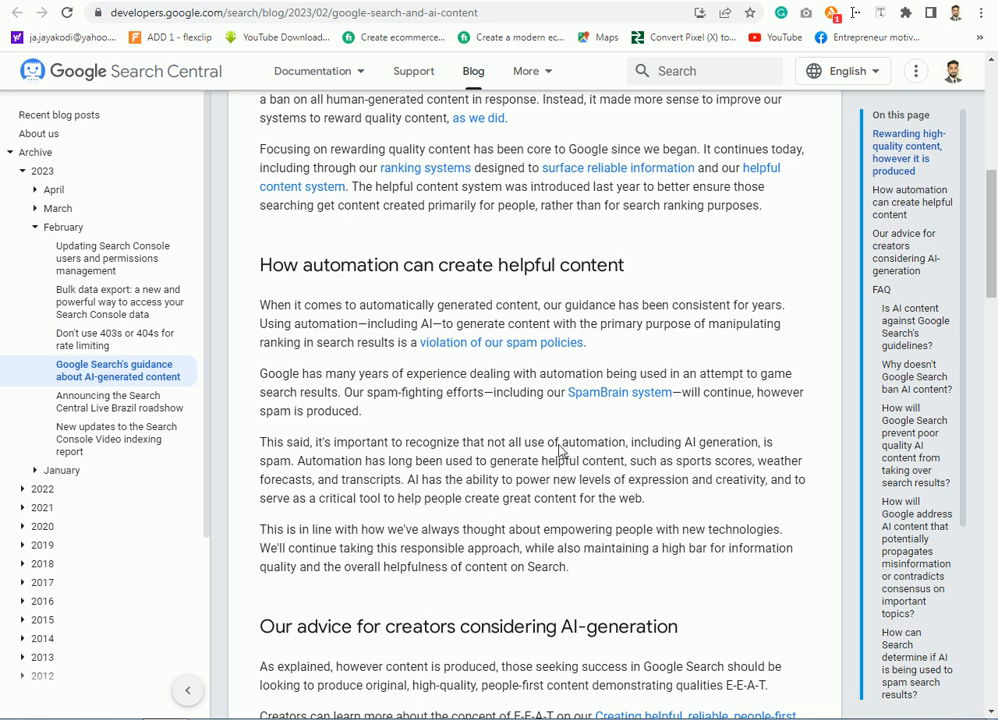
scroll("down", 3)
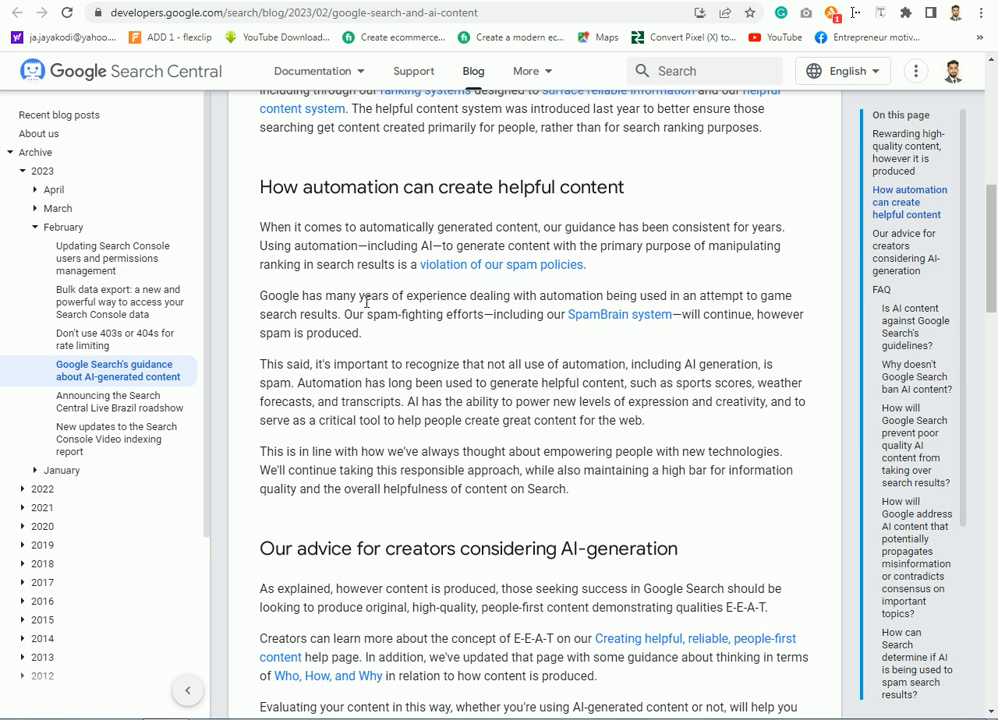
scroll("down", 3)
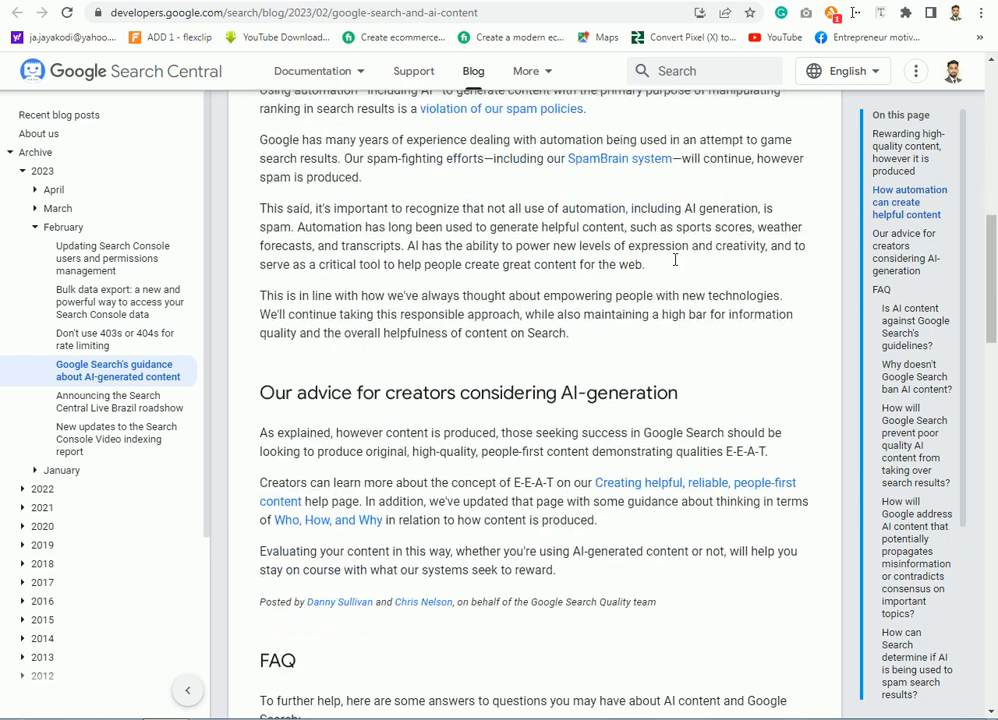
scroll("down", 3)
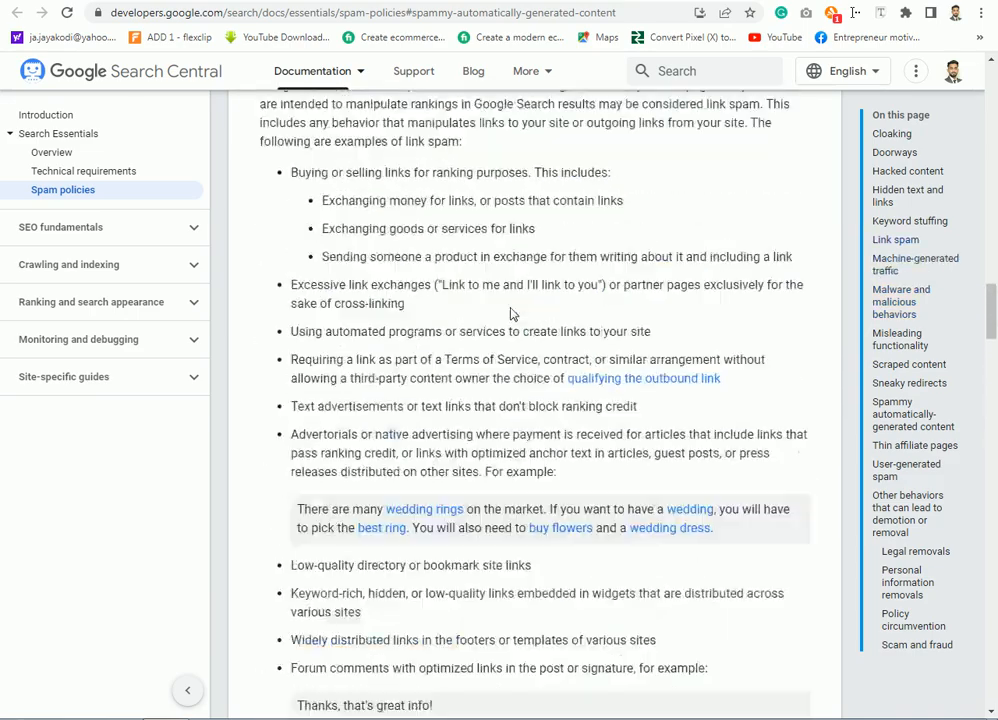
scroll("down", 3)
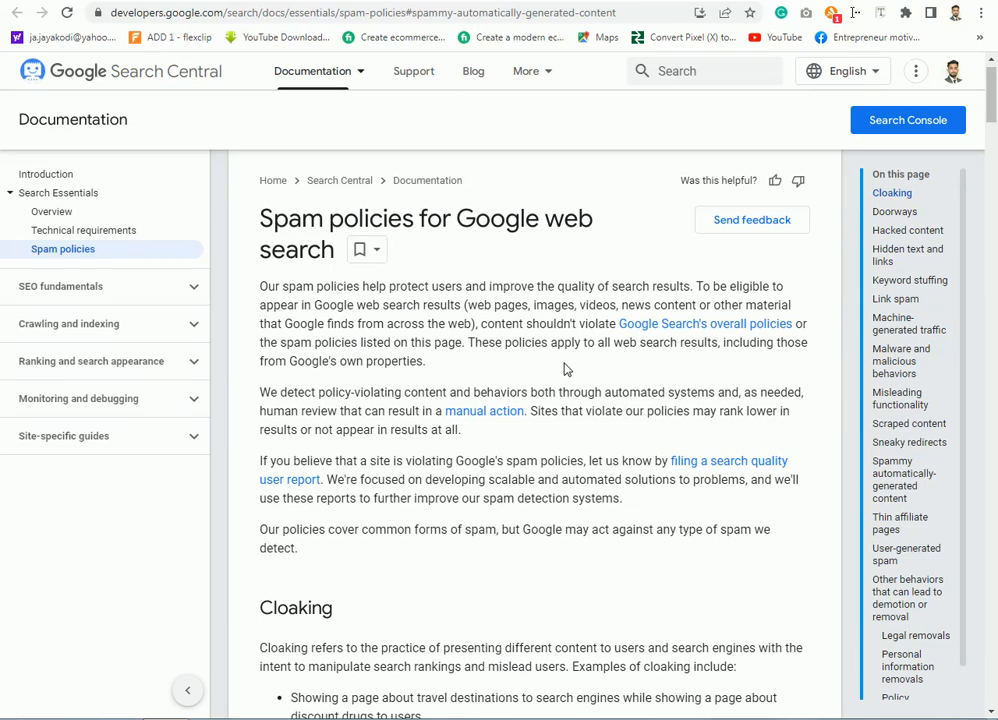
mouse_move(636, 358)
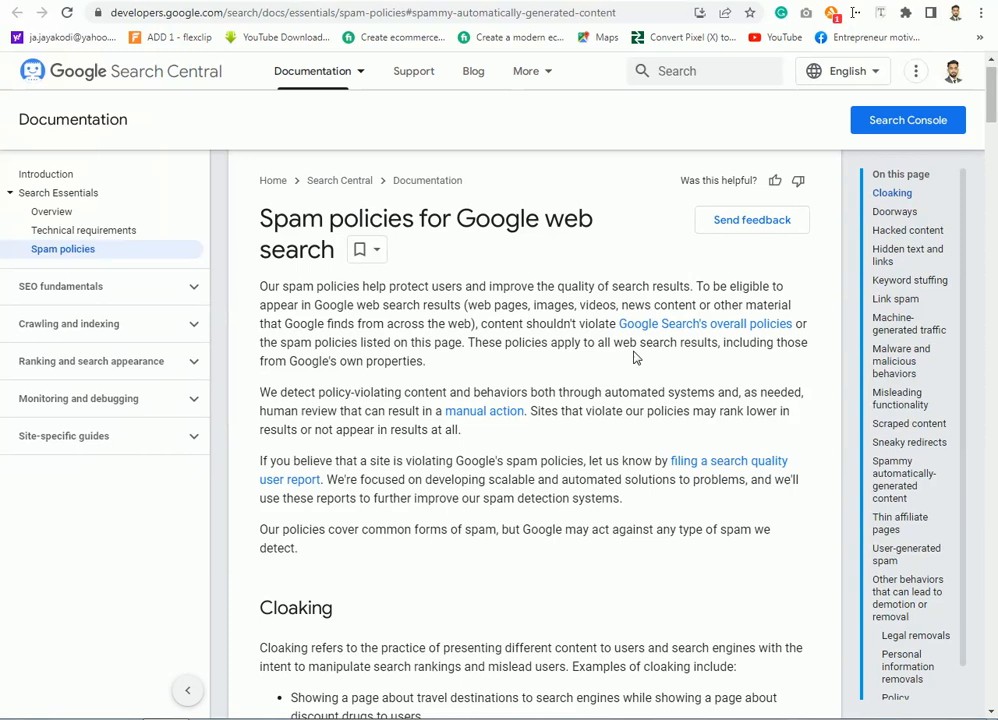
scroll("down", 3)
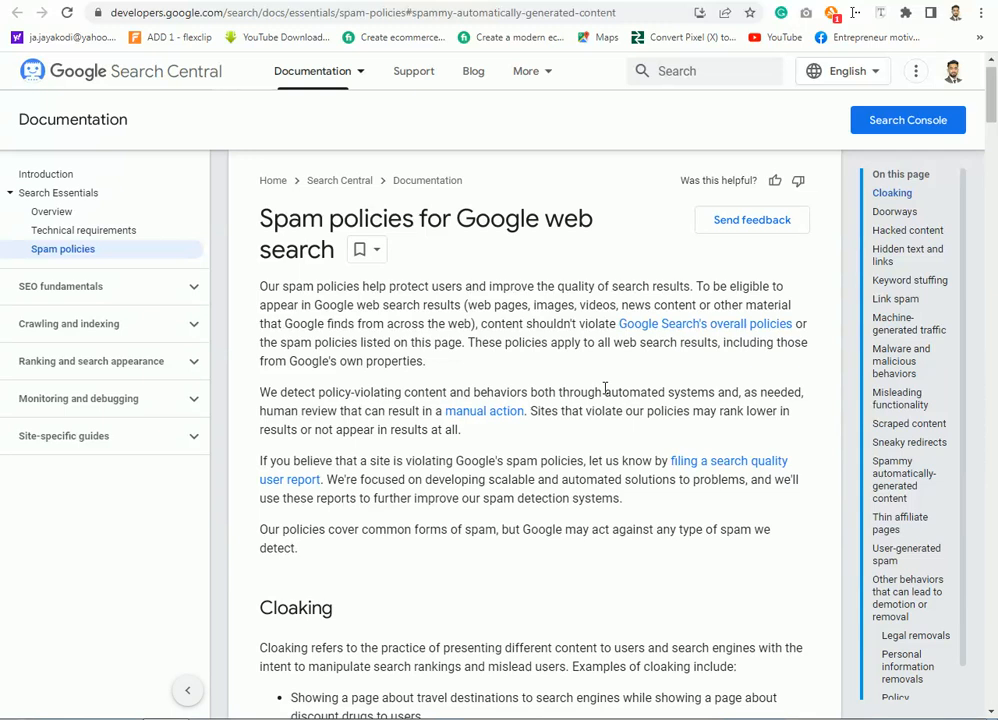
mouse_move(516, 276)
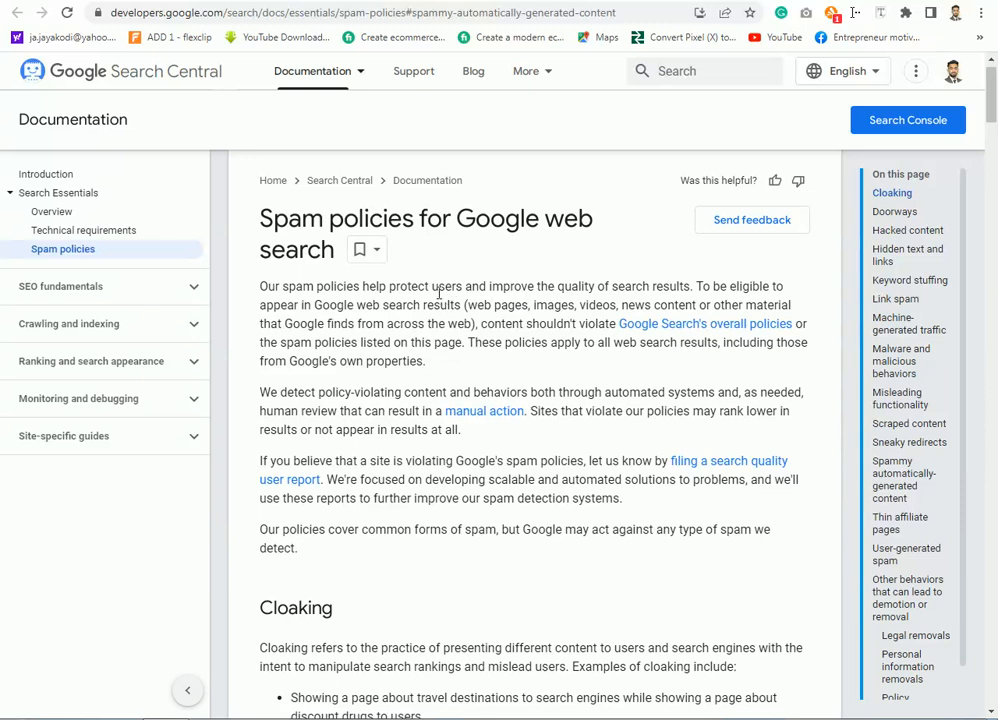
mouse_move(458, 304)
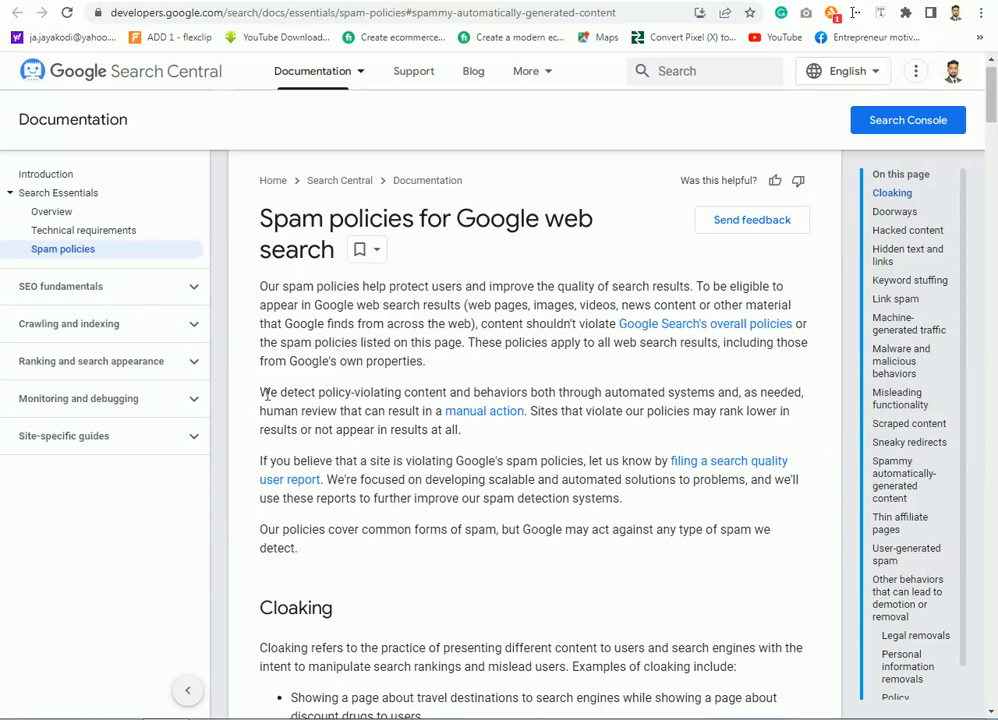
left_click_drag(260, 392, 404, 392)
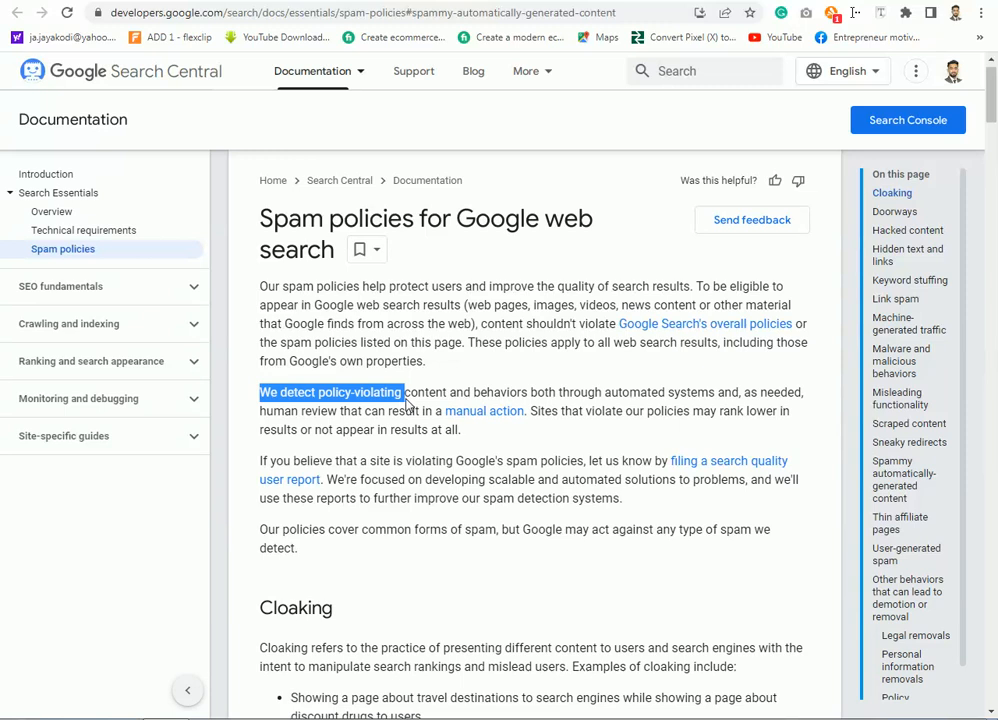
left_click_drag(400, 392, 716, 392)
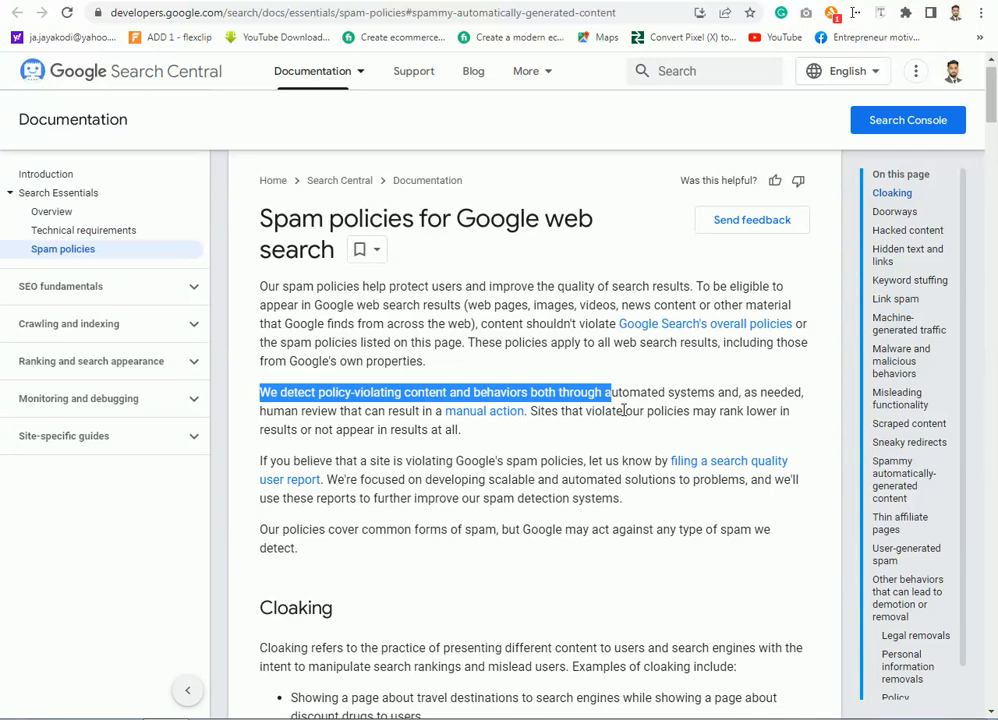
Step: Read the spam policies through cloaking and hacked content, highlighting the hidden text and links examples
scroll("down", 3)
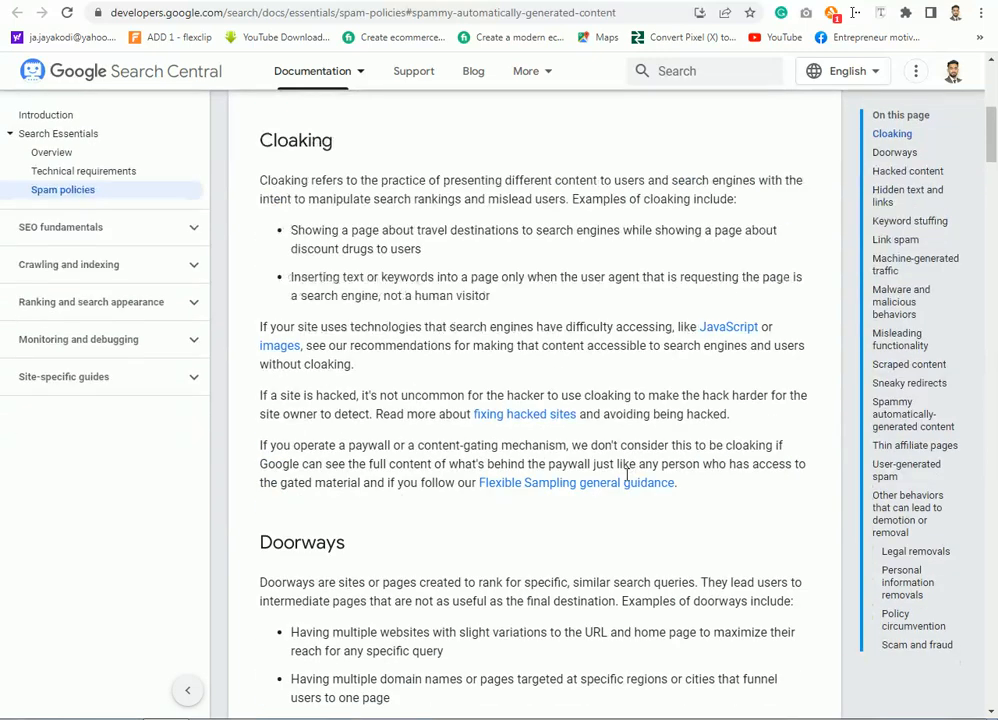
scroll("down", 3)
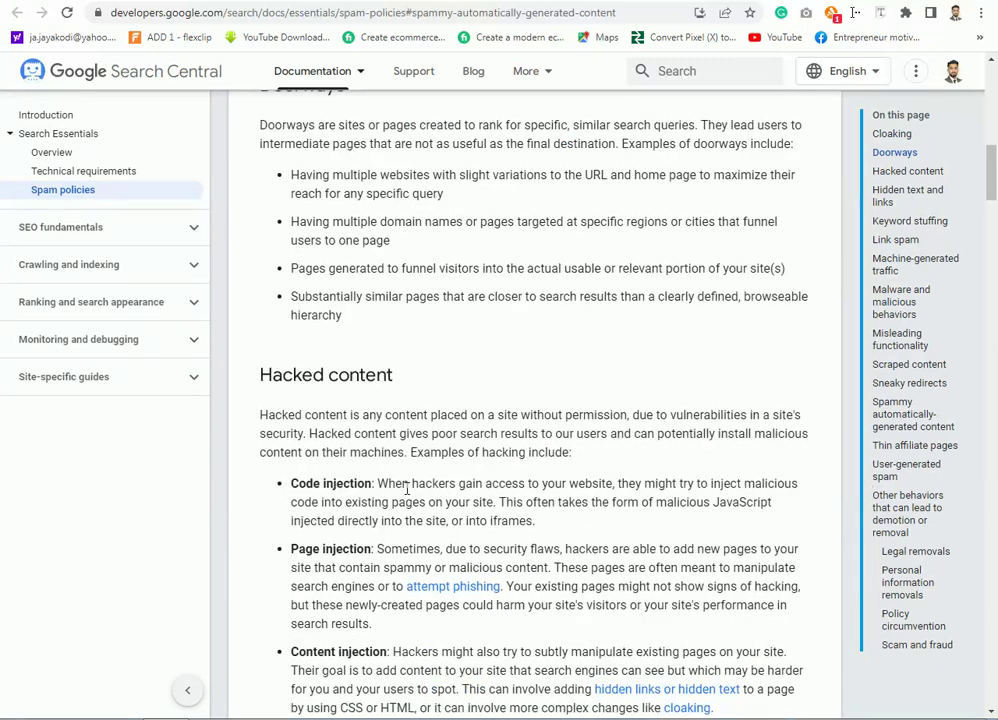
scroll("down", 3)
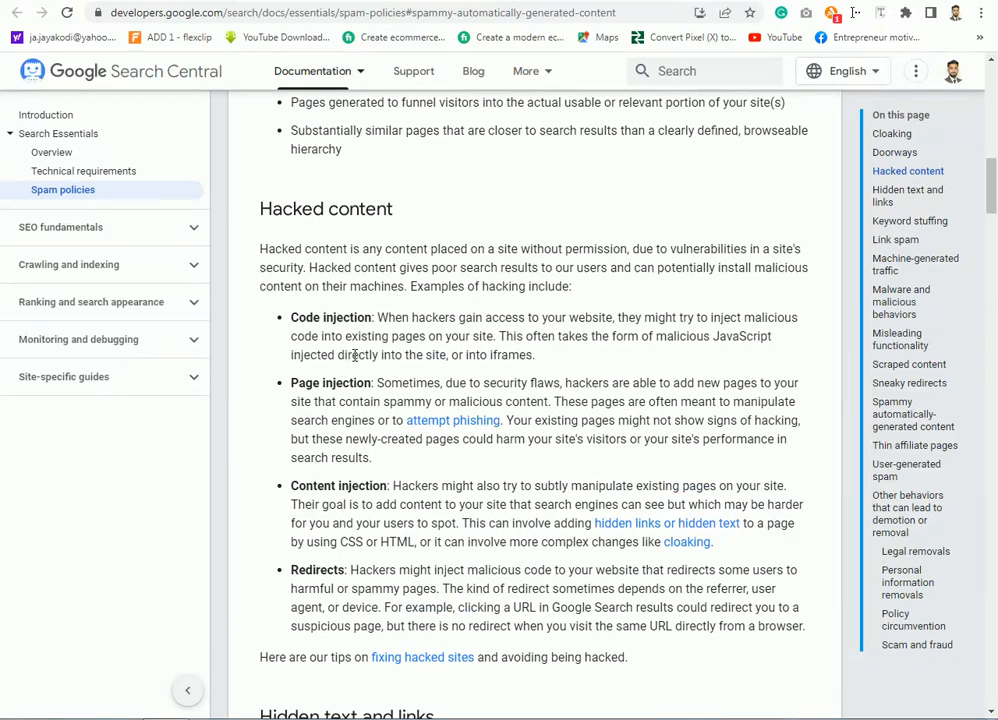
scroll("down", 3)
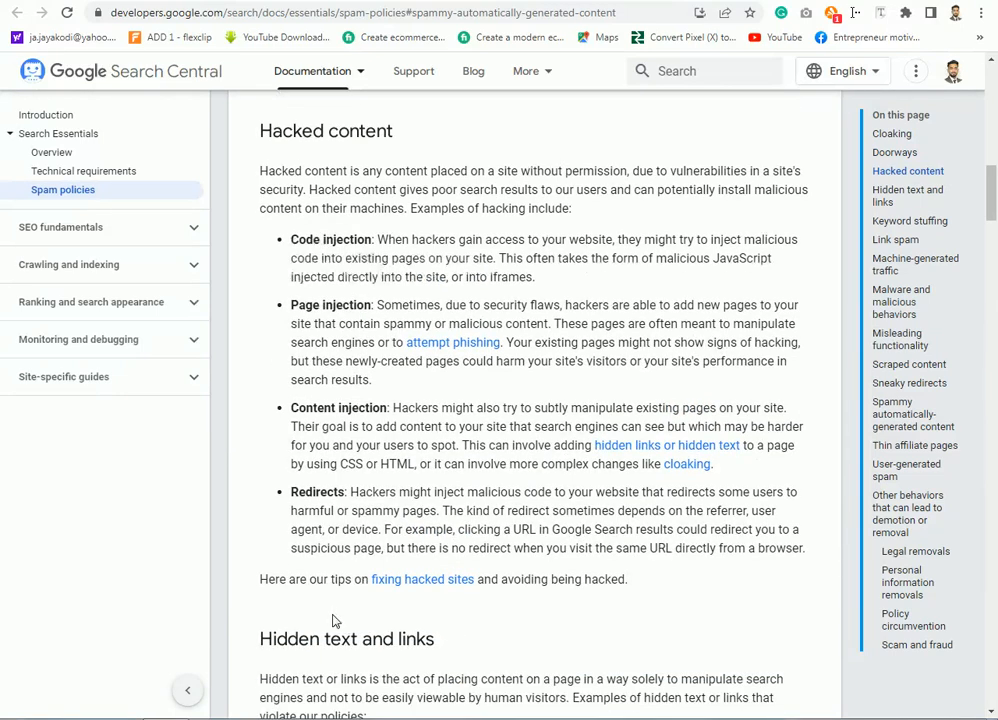
mouse_move(388, 486)
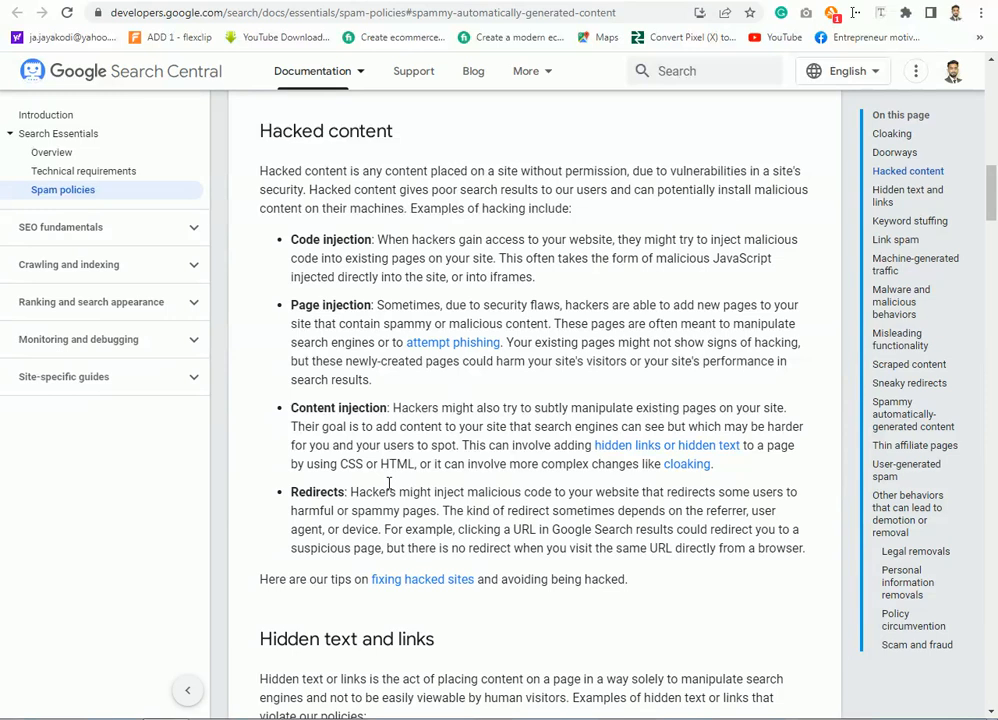
scroll("down", 3)
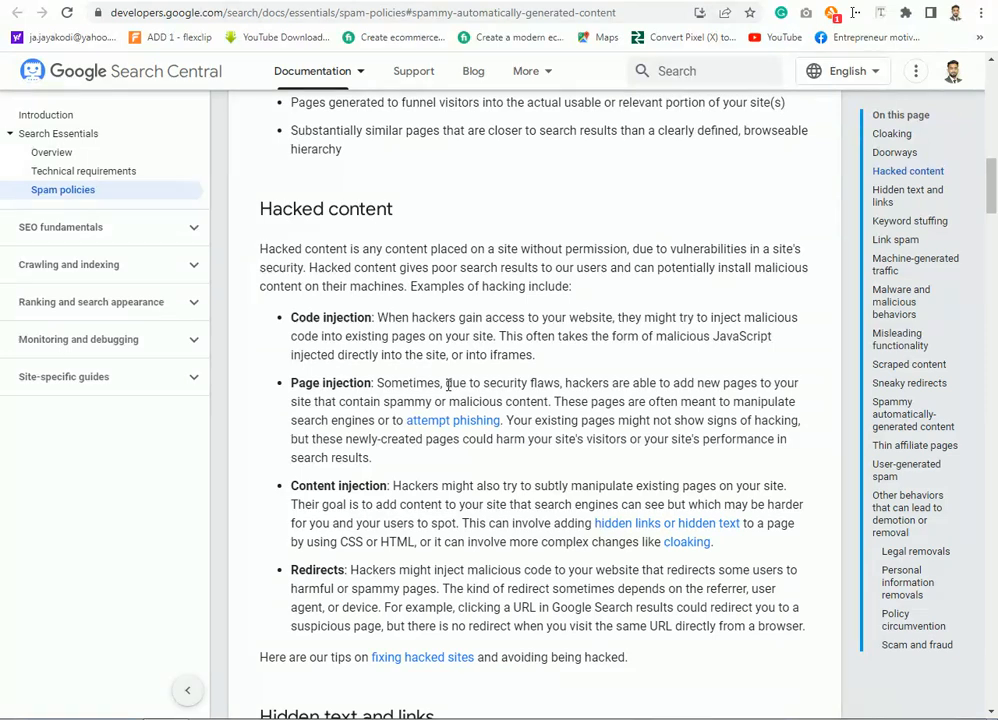
scroll("down", 3)
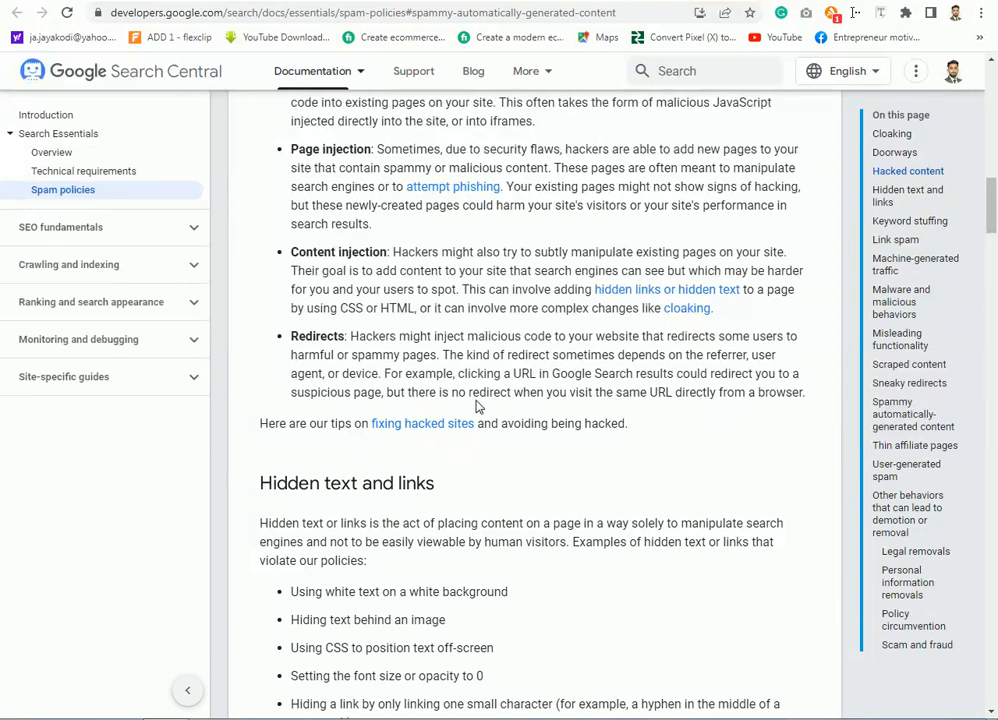
scroll("down", 3)
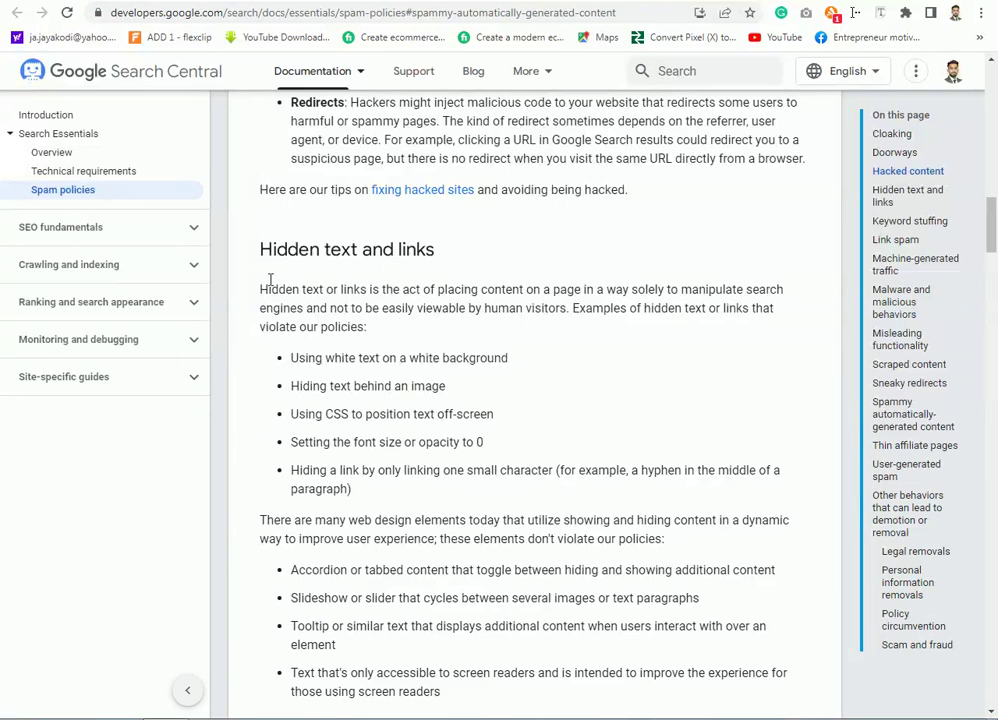
left_click_drag(260, 248, 556, 470)
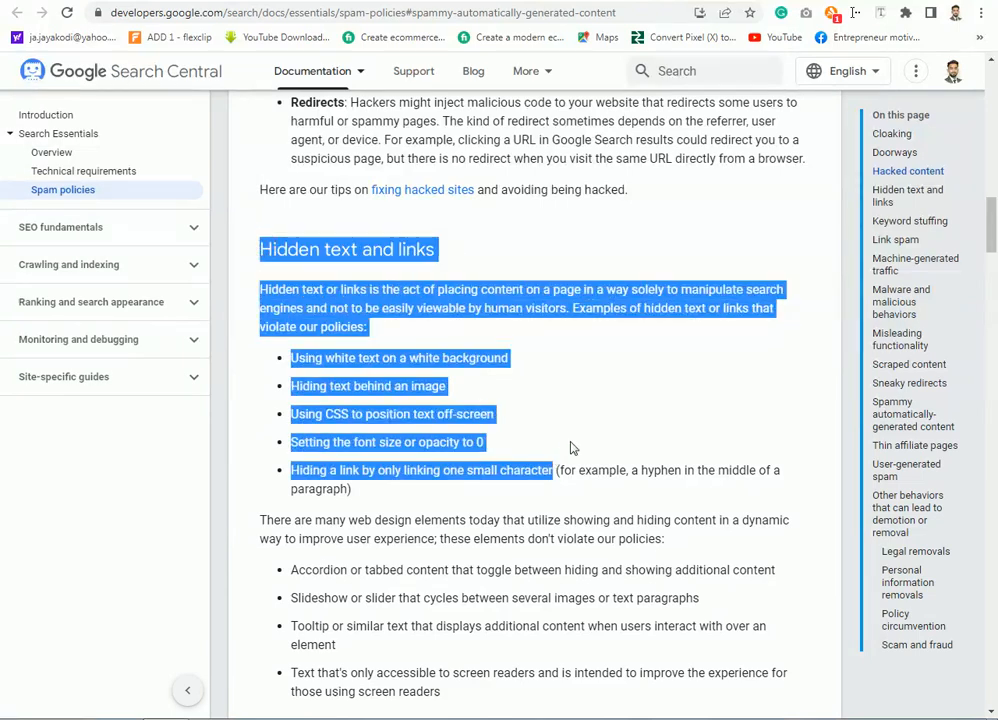
left_click(566, 436)
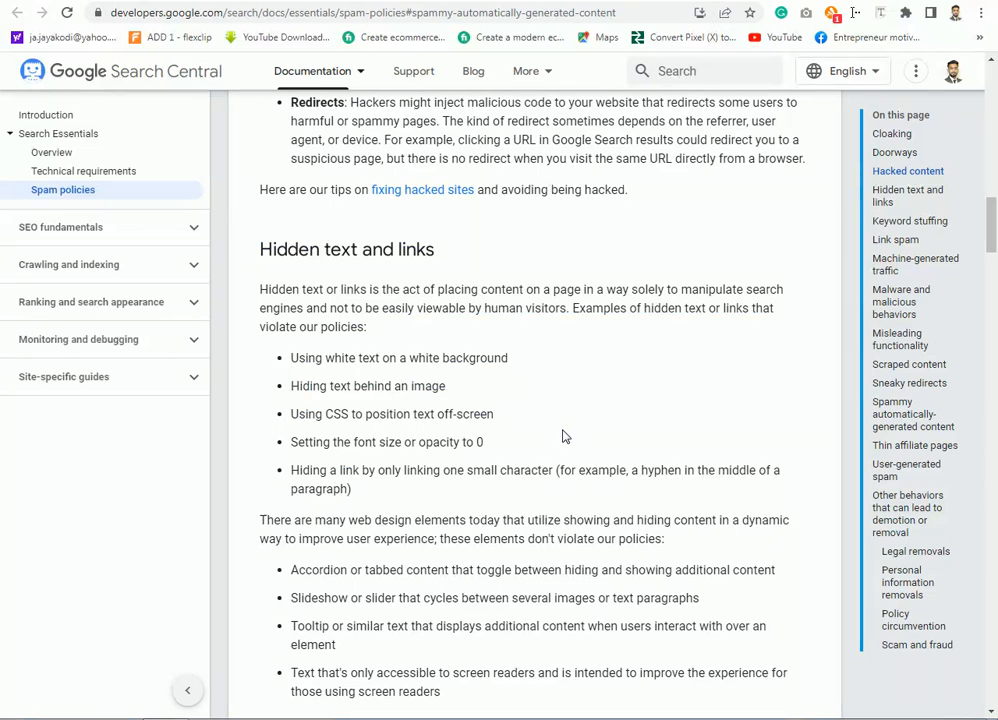
Step: Continue through link spam, malware, scraped content and sneaky redirects to spammy automatically-generated content
scroll("down", 3)
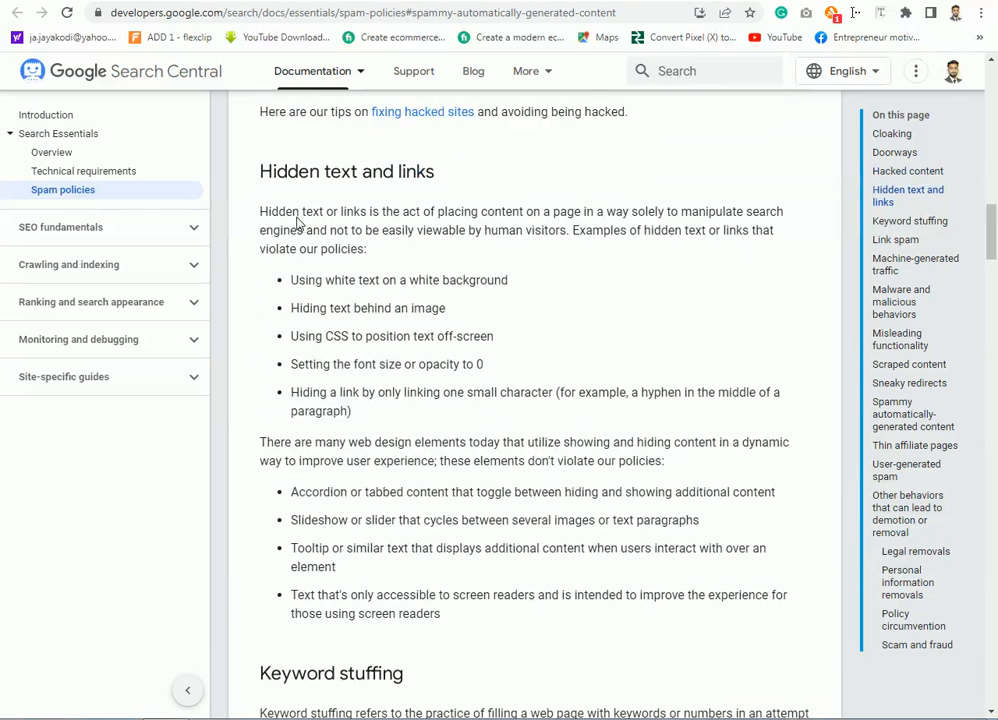
scroll("down", 3)
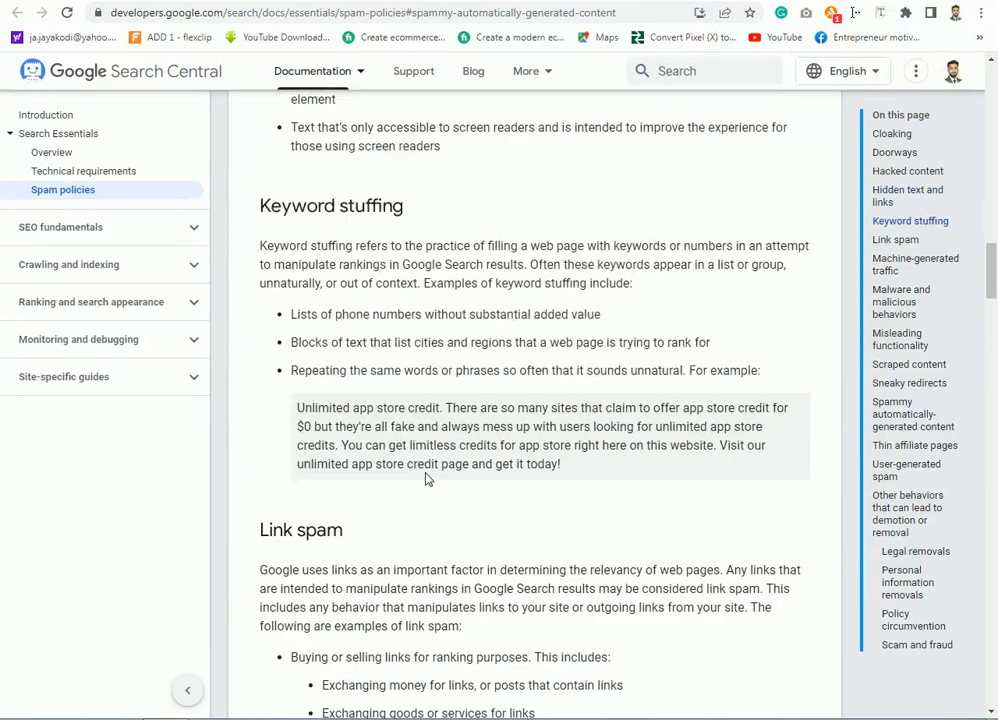
mouse_move(544, 366)
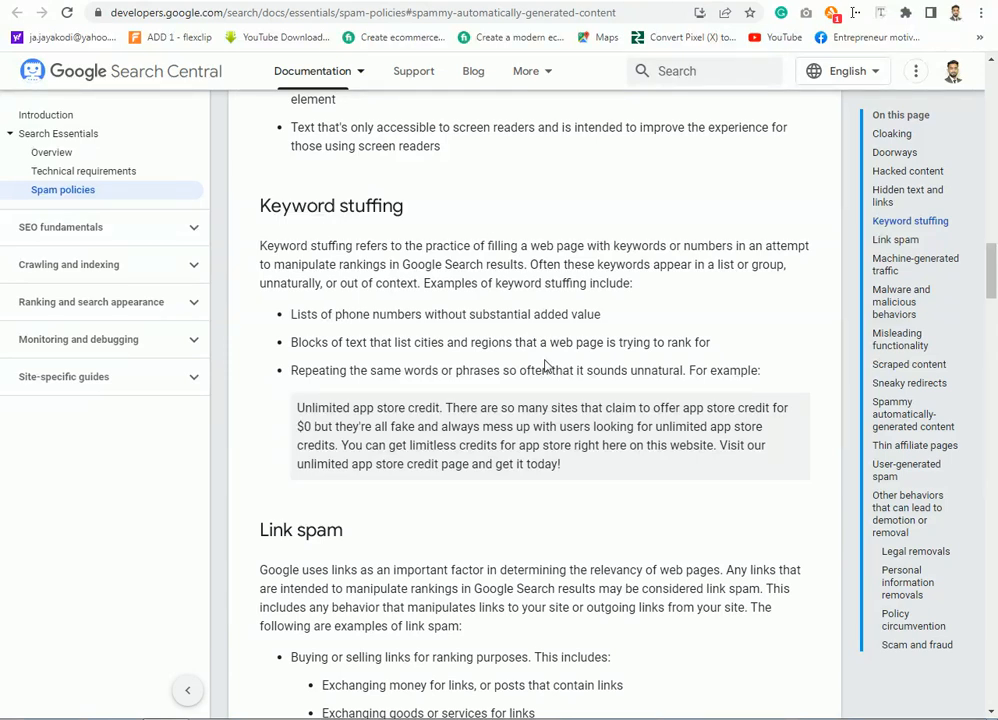
scroll("down", 3)
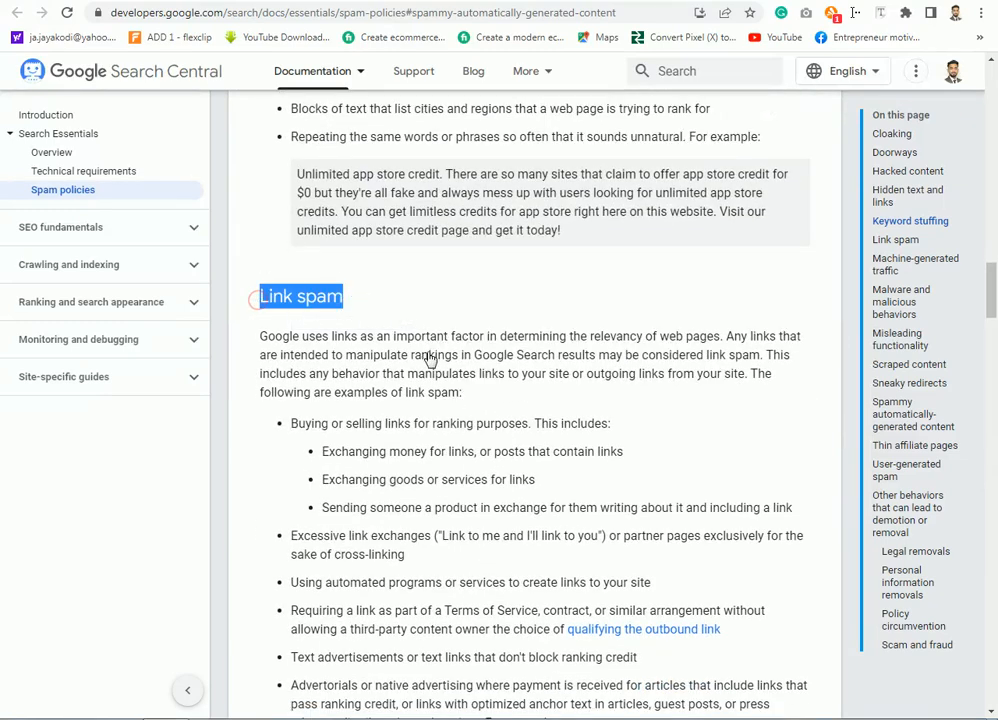
scroll("down", 3)
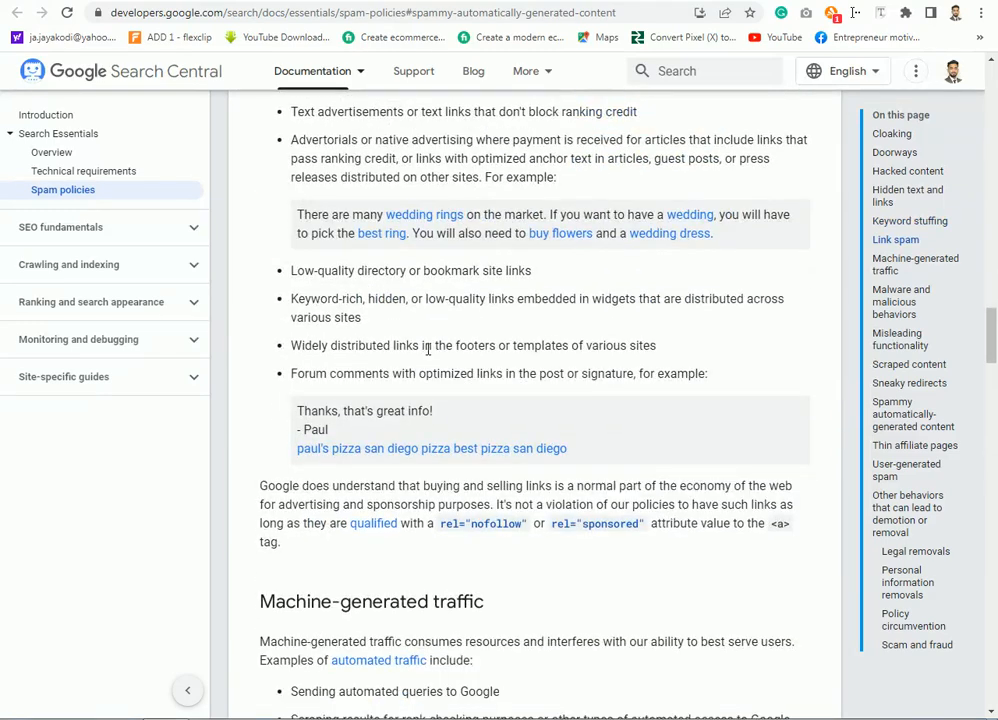
scroll("down", 3)
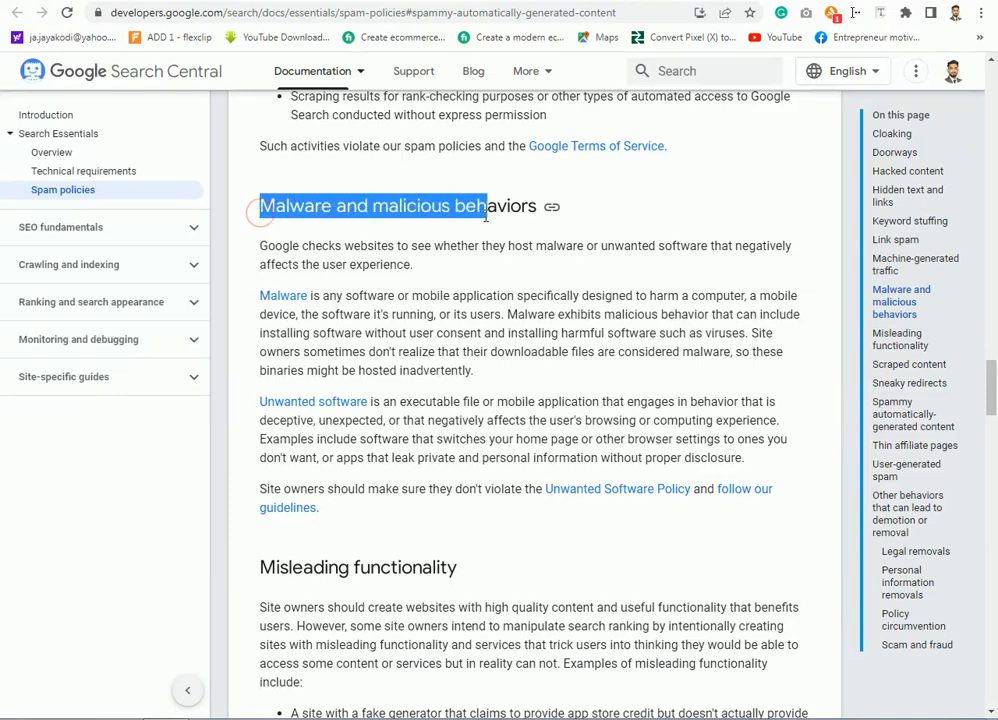
scroll("down", 3)
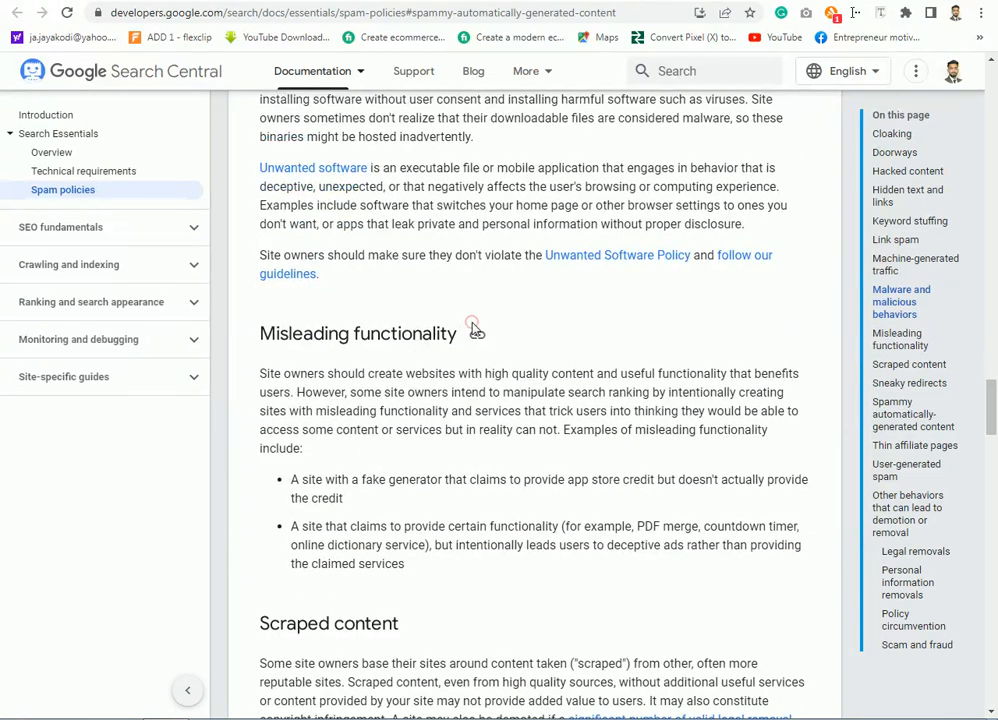
scroll("down", 3)
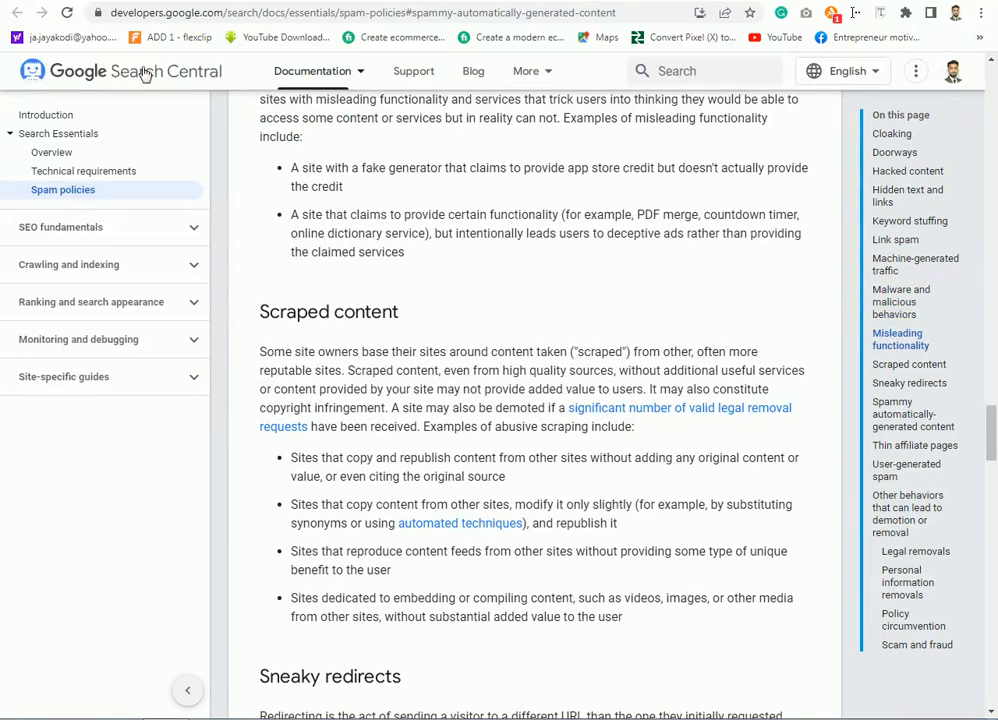
scroll("down", 3)
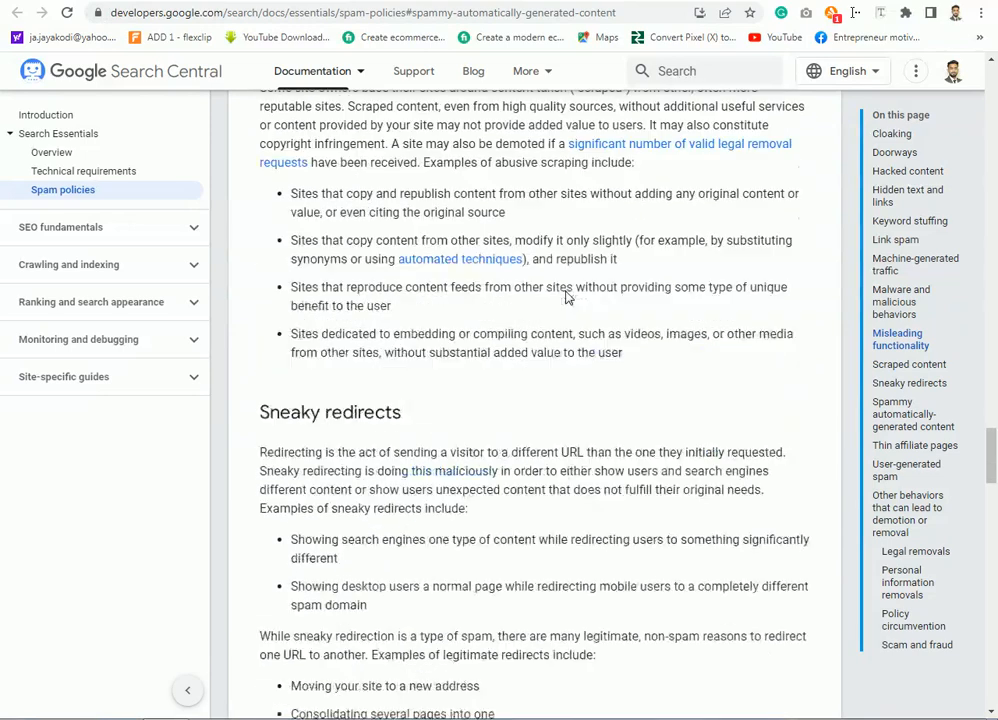
scroll("down", 3)
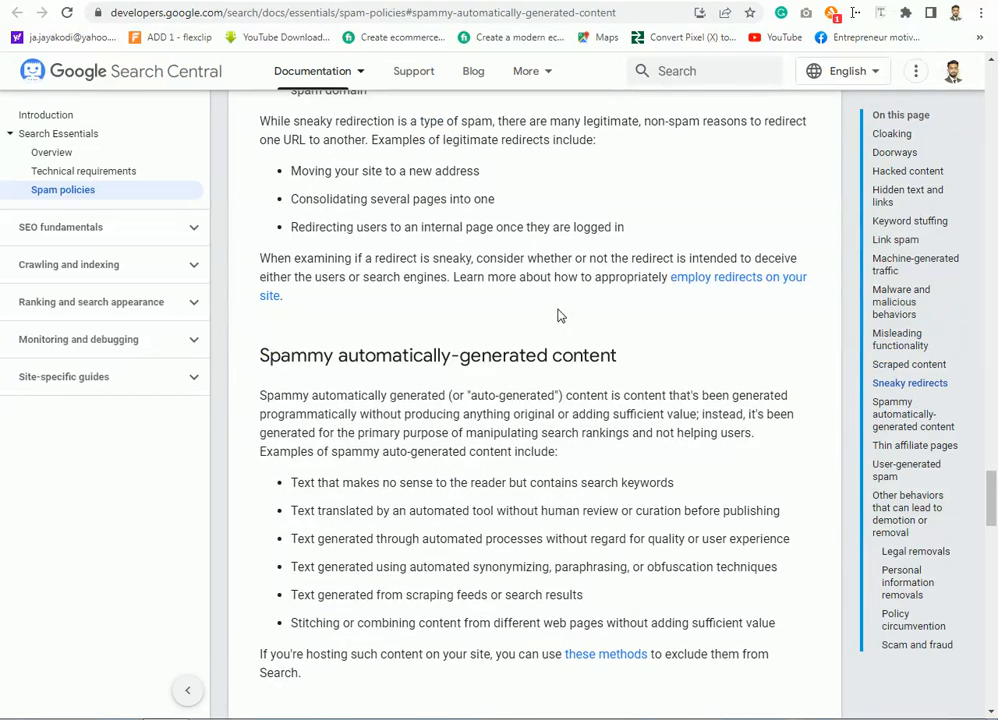
scroll("down", 3)
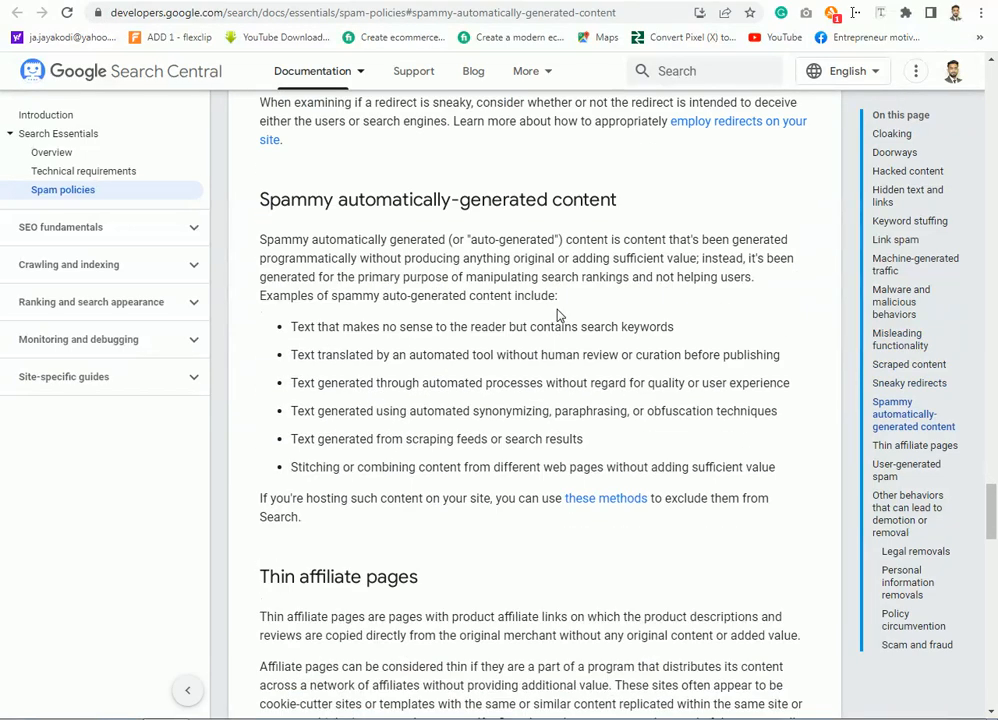
mouse_move(486, 276)
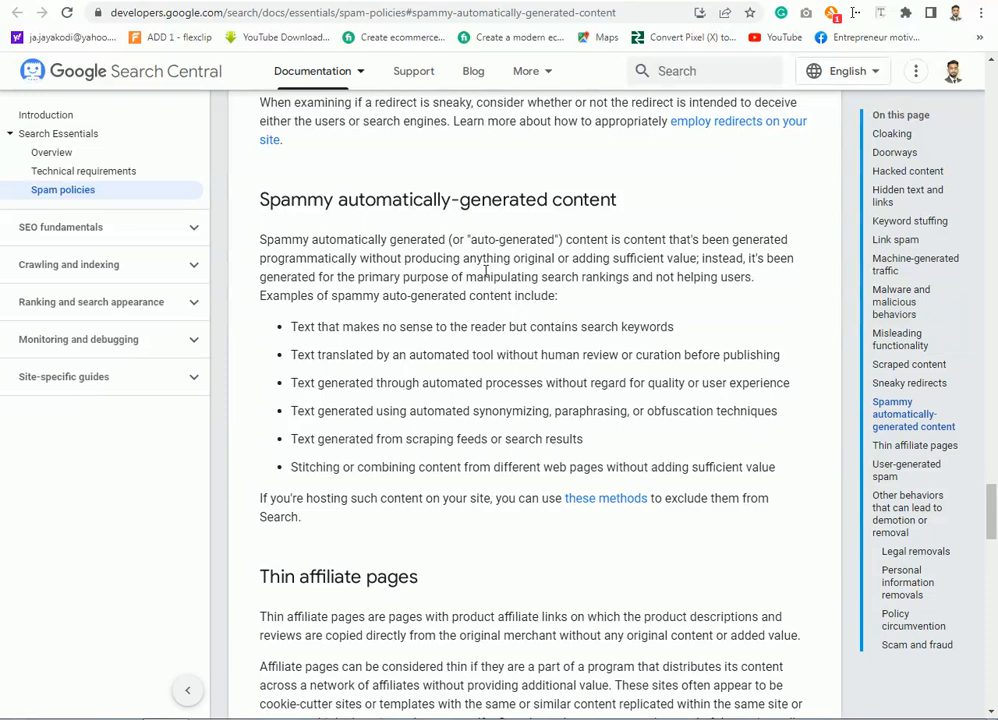
scroll("down", 3)
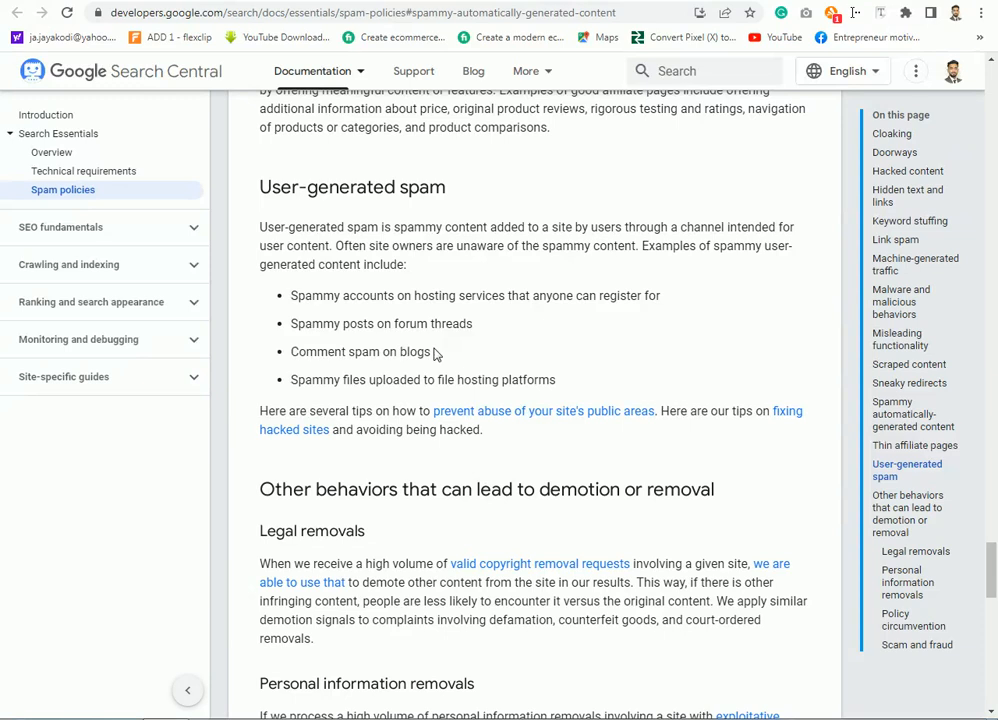
scroll("down", 3)
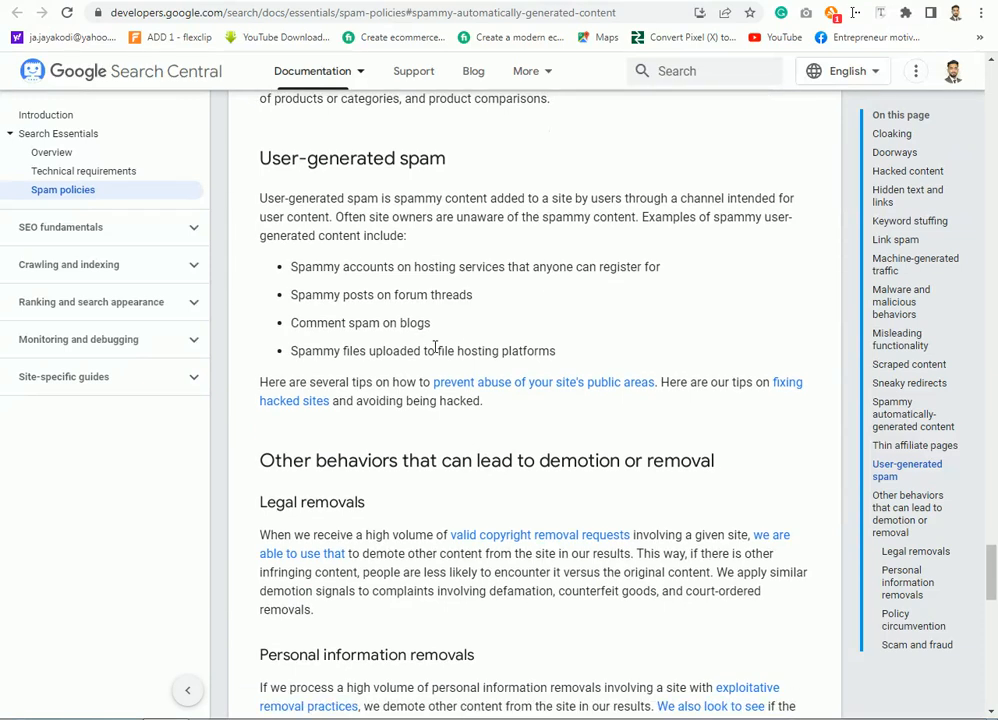
scroll("down", 3)
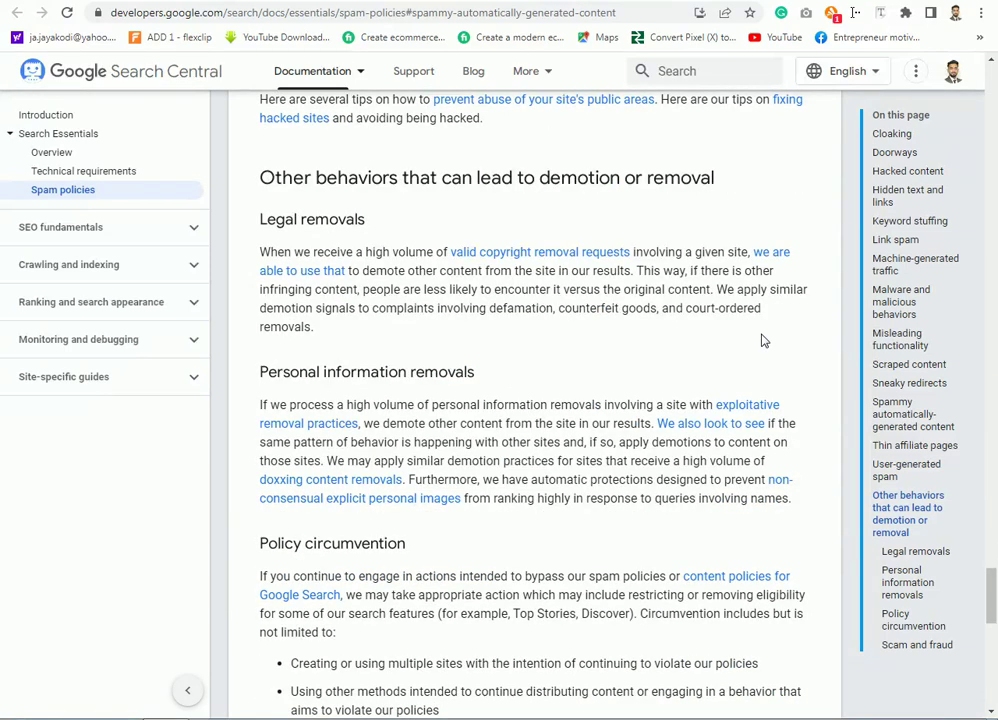
scroll("down", 3)
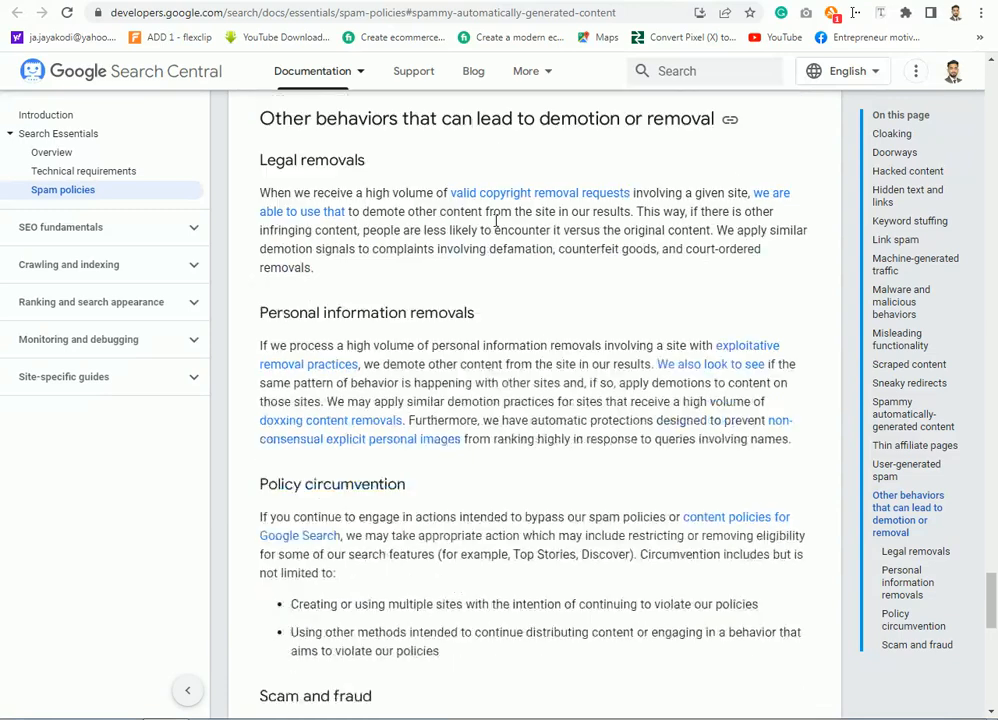
scroll("down", 3)
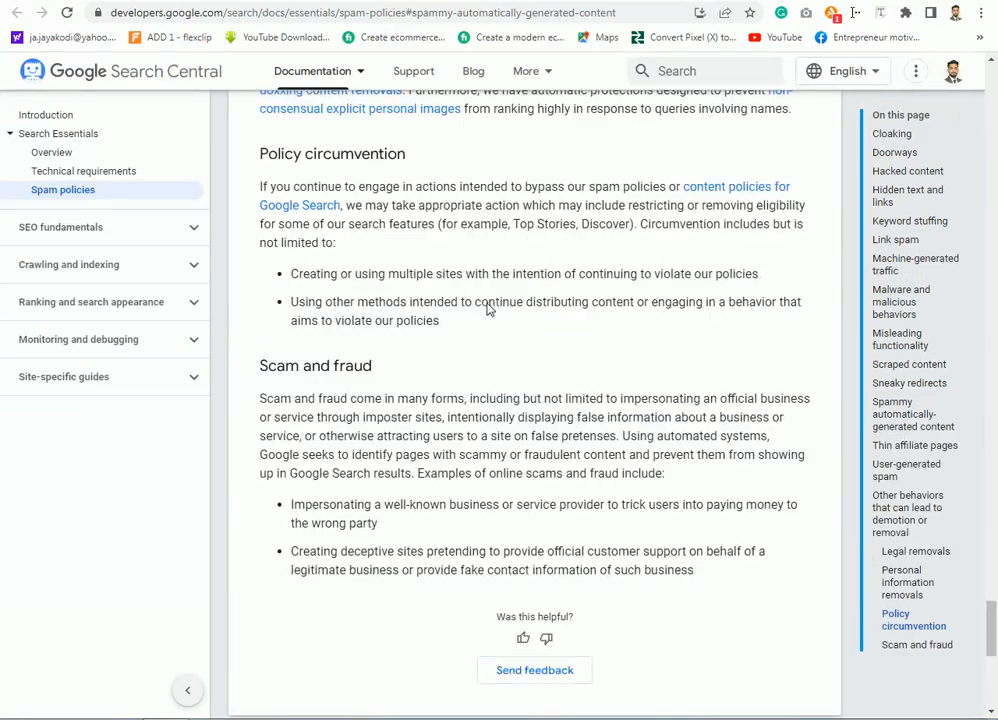
Step: Bring up the 'Control what you share with Google' page and read its opening sections
left_click(104, 462)
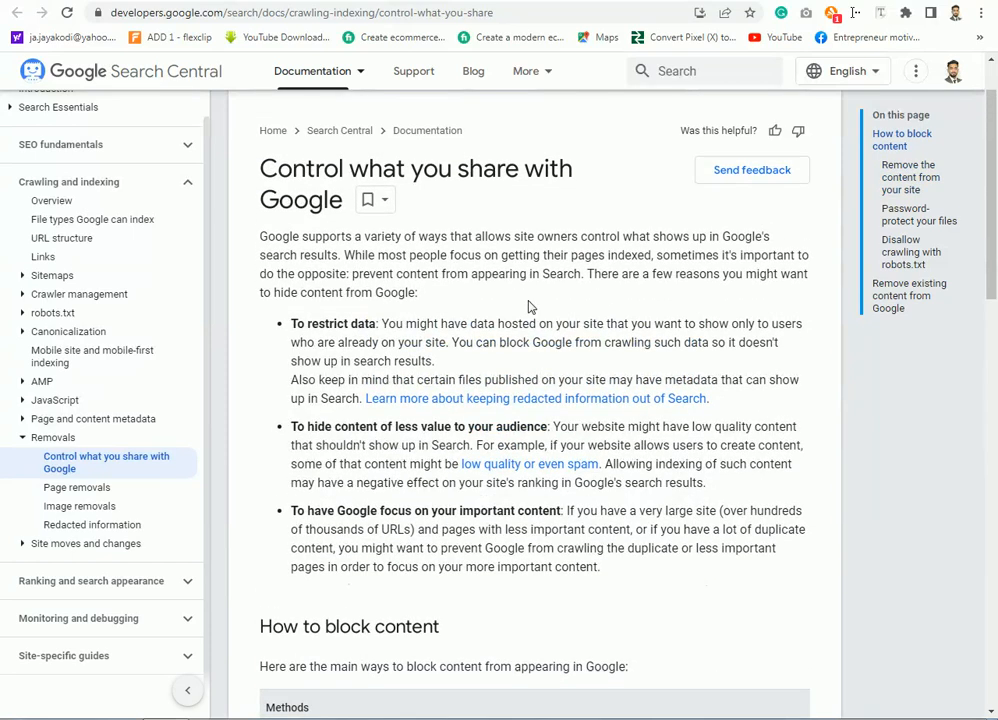
mouse_move(548, 222)
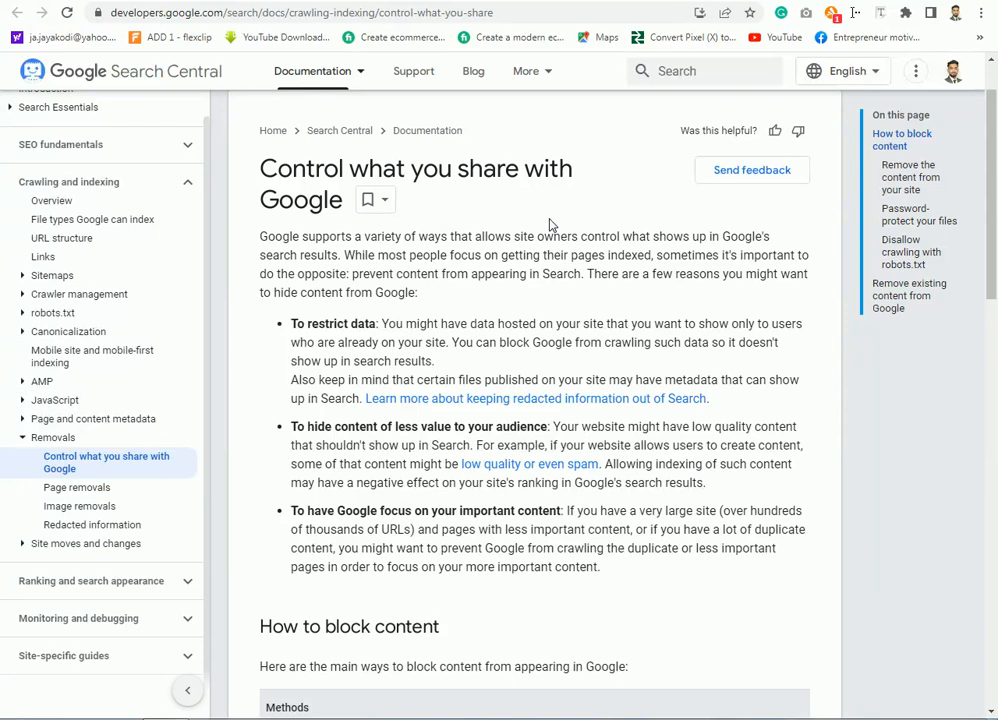
scroll("down", 3)
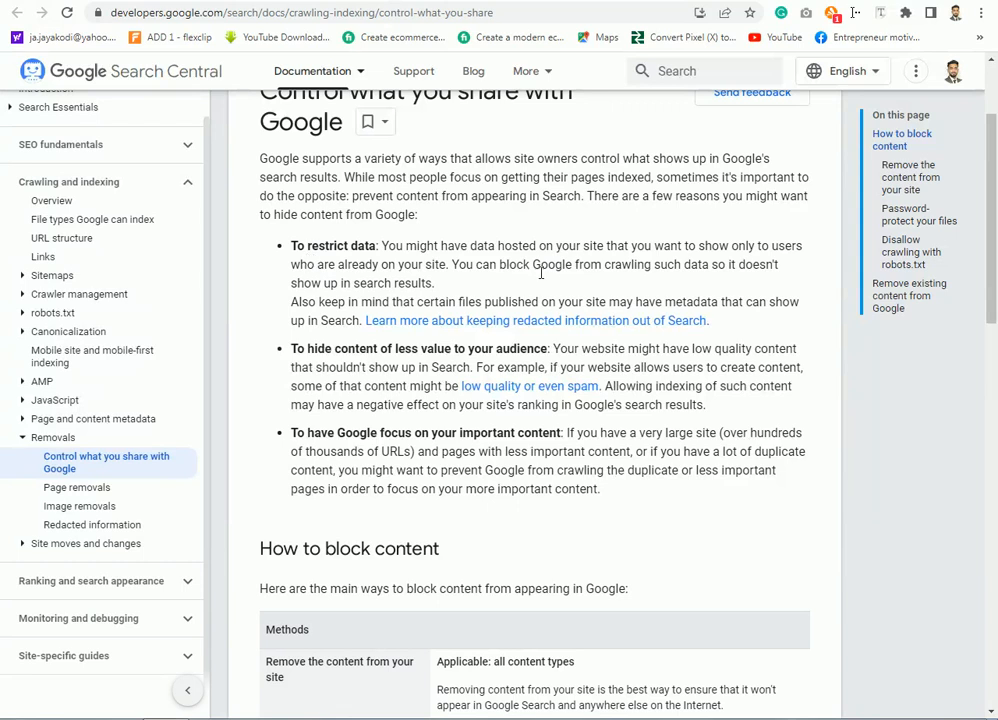
scroll("down", 3)
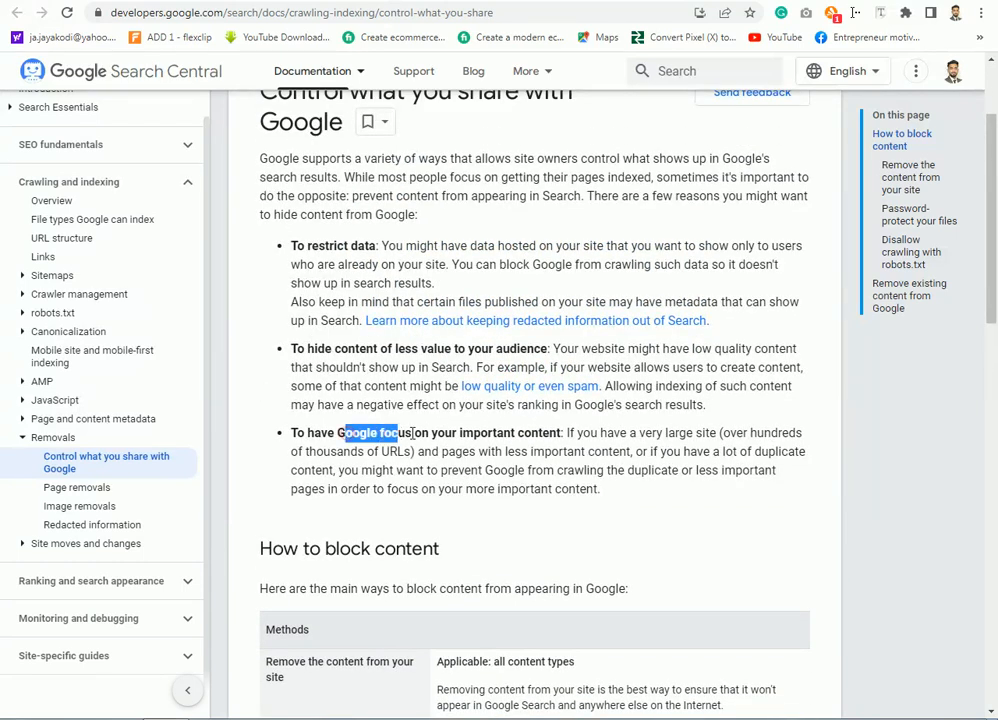
left_click(550, 470)
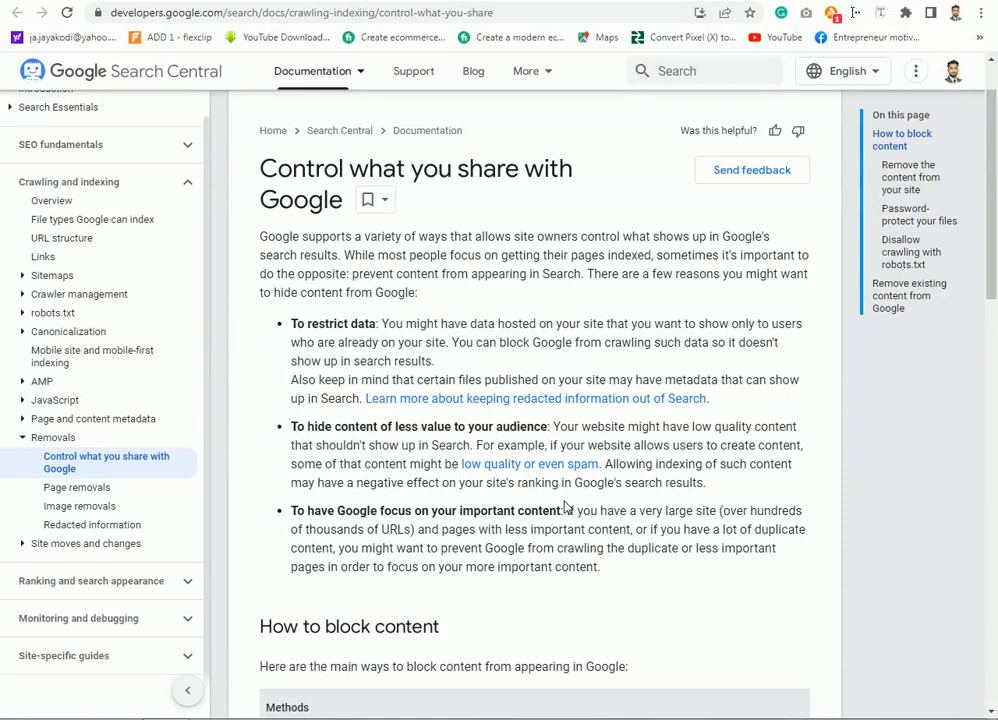
mouse_move(688, 464)
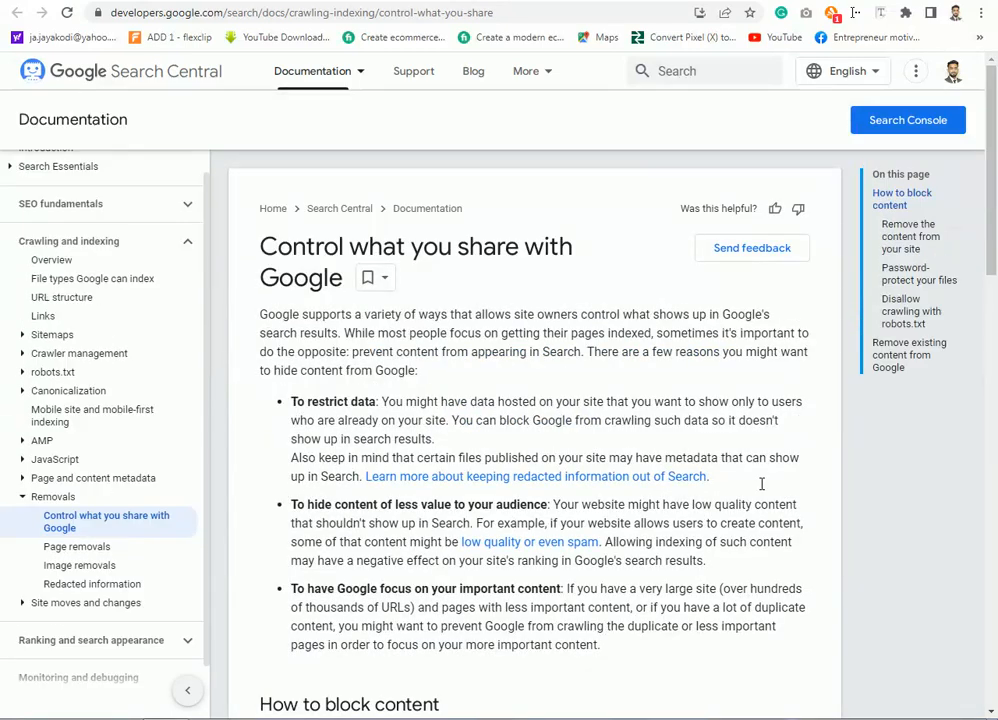
mouse_move(762, 490)
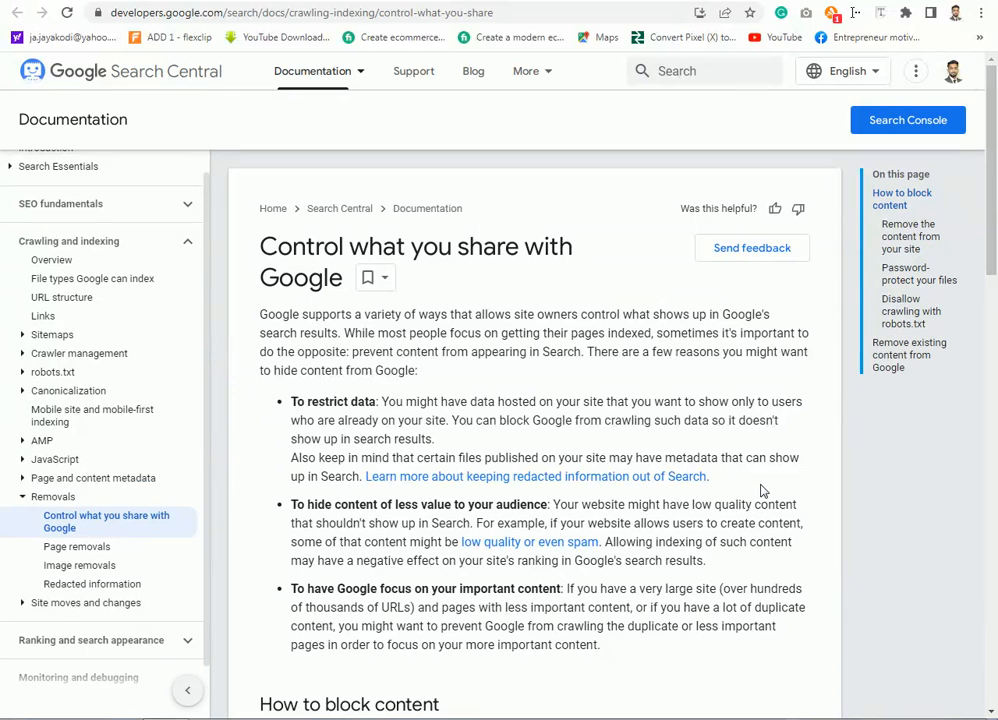
mouse_move(790, 520)
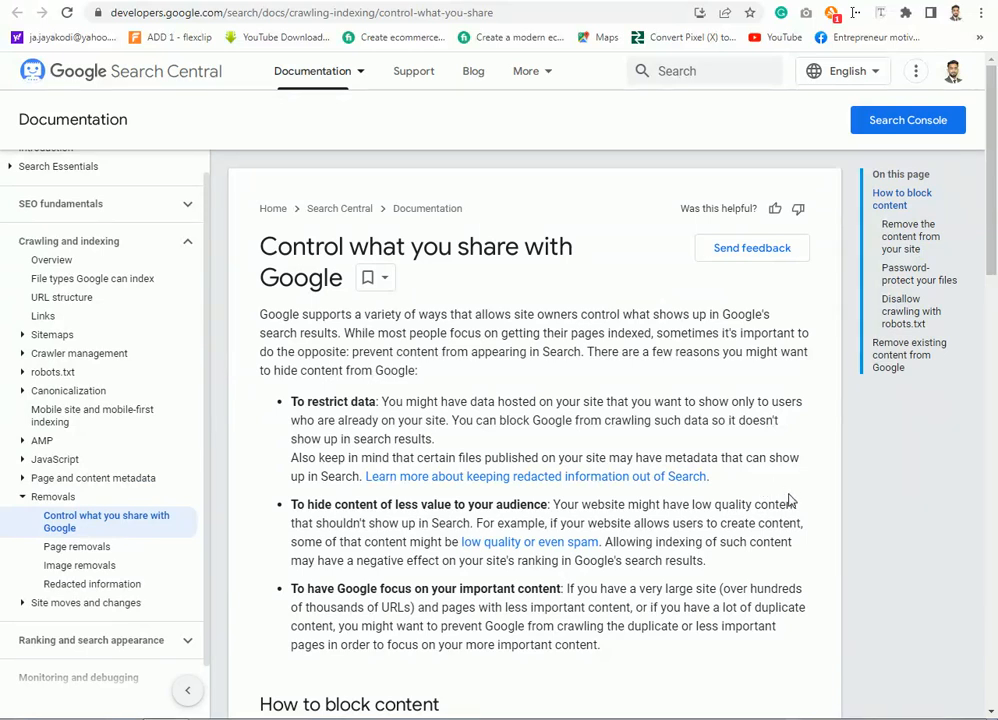
mouse_move(792, 504)
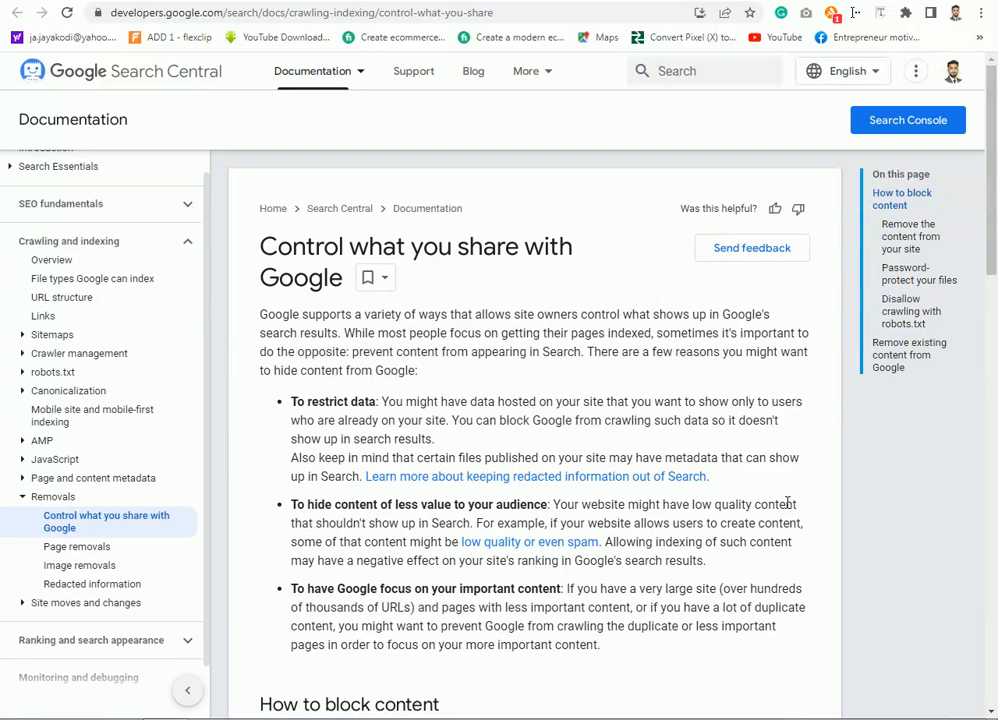
Step: Read on down the page to the methods for blocking content from Google
scroll("down", 3)
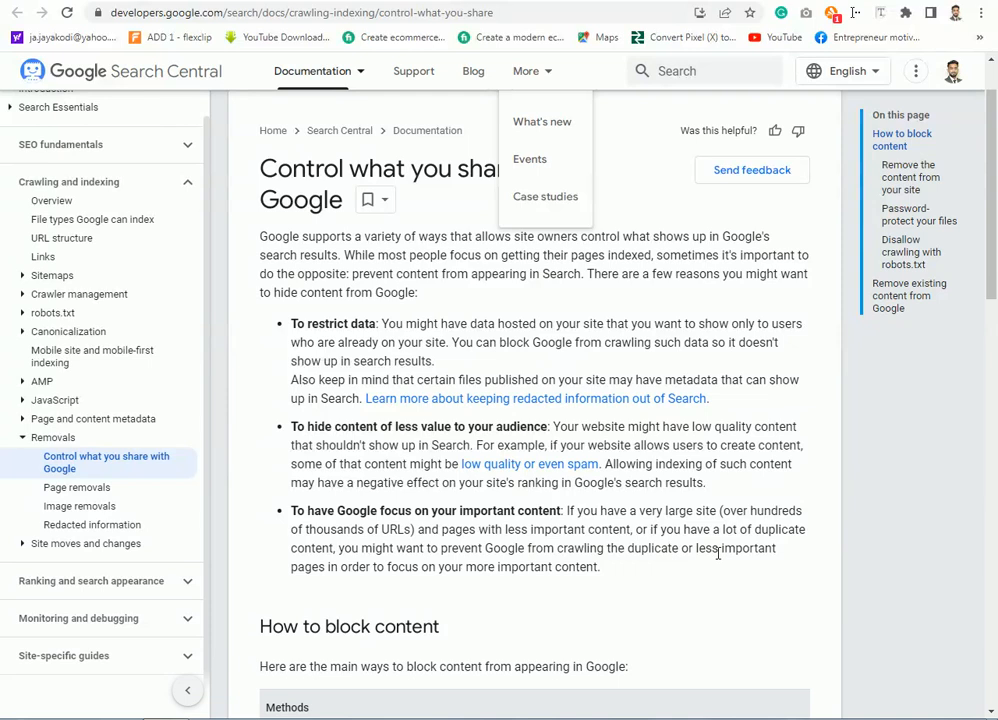
scroll("down", 3)
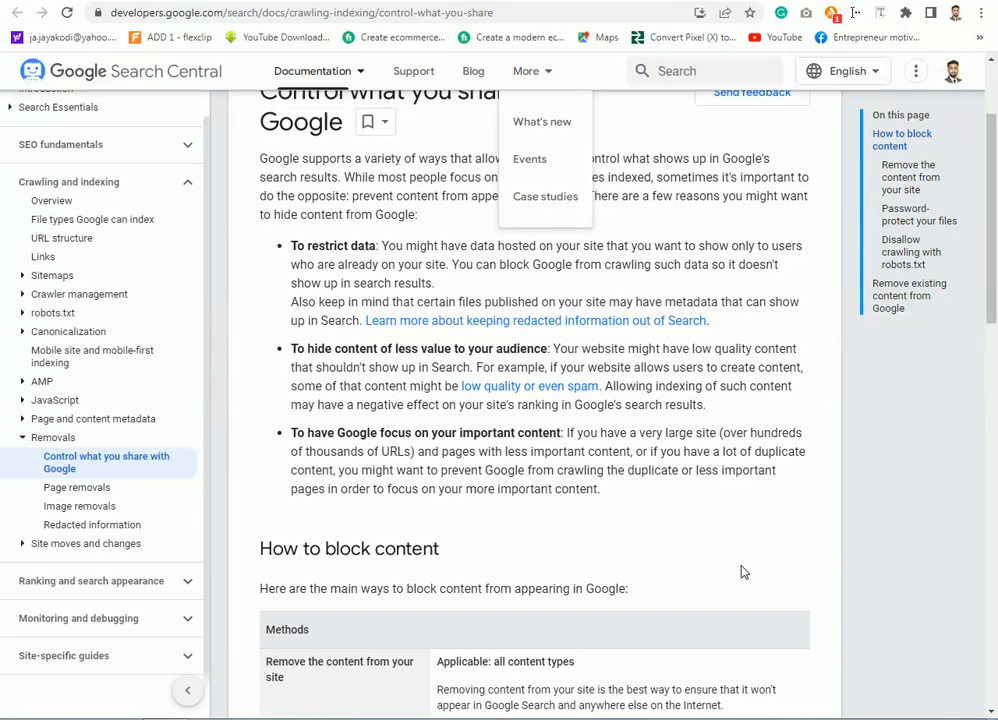
scroll("down", 3)
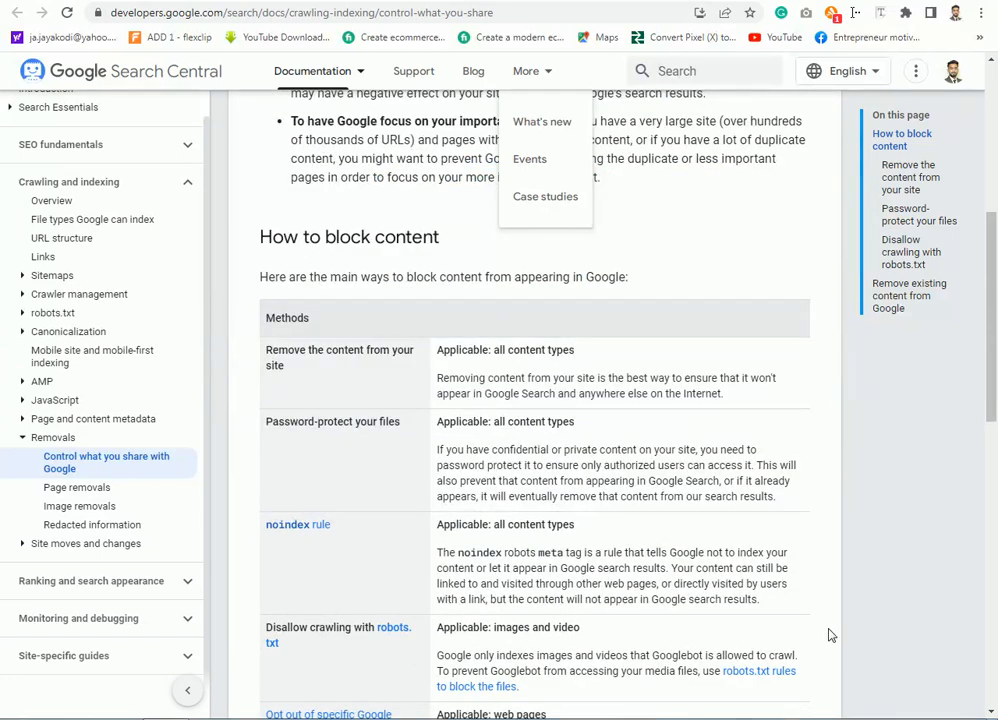
scroll("down", 3)
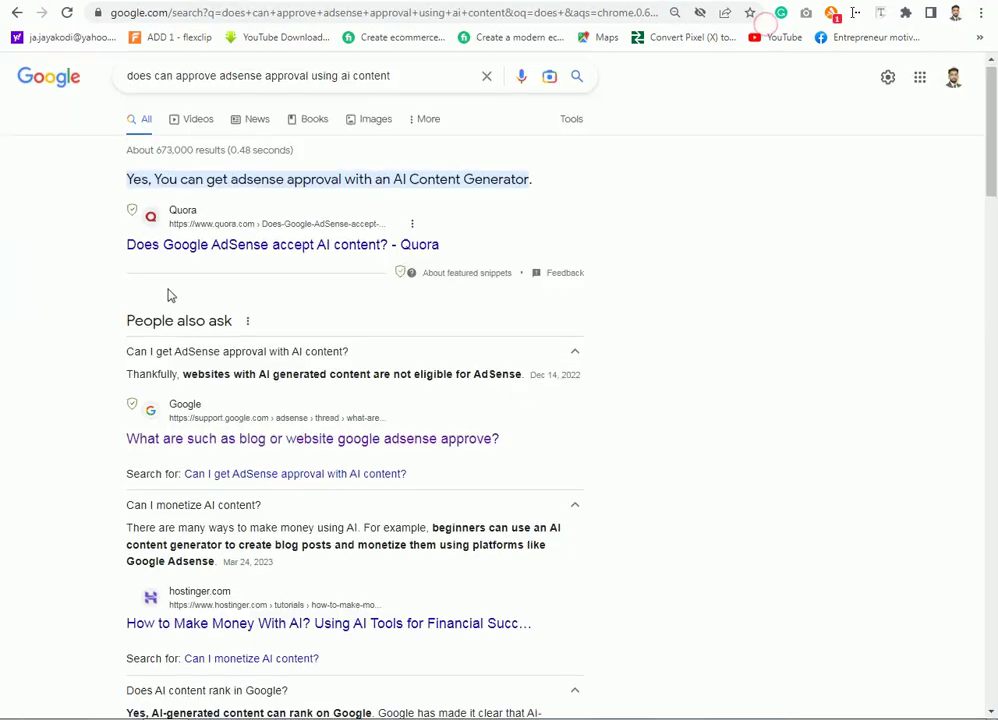
Step: Scroll through the People also ask answers on the AdSense AI-content results
scroll("down", 3)
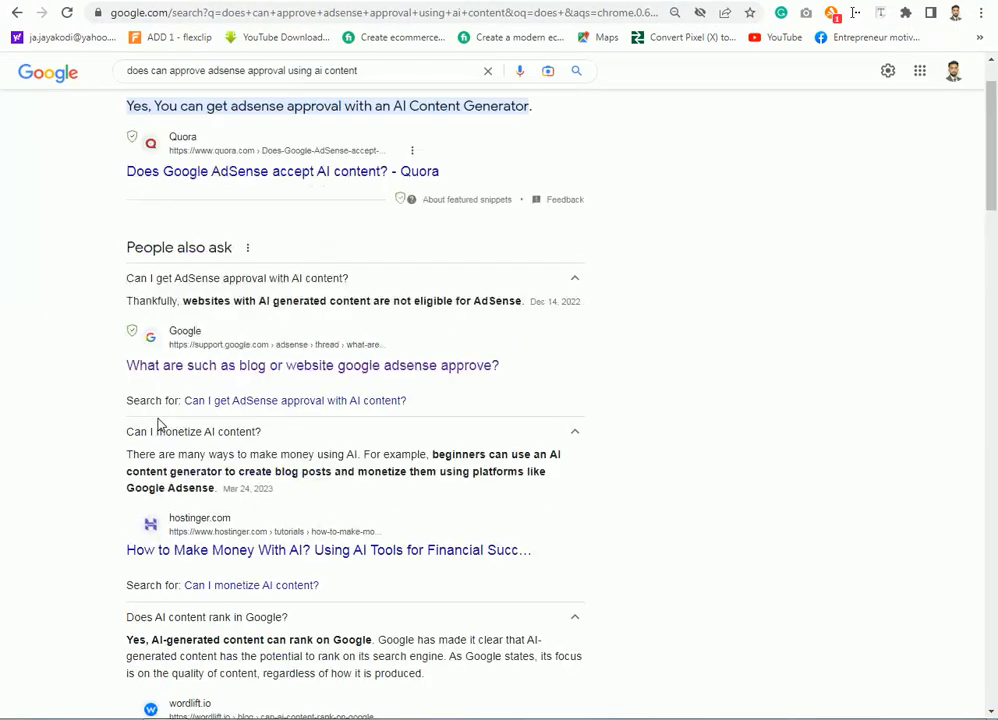
scroll("down", 3)
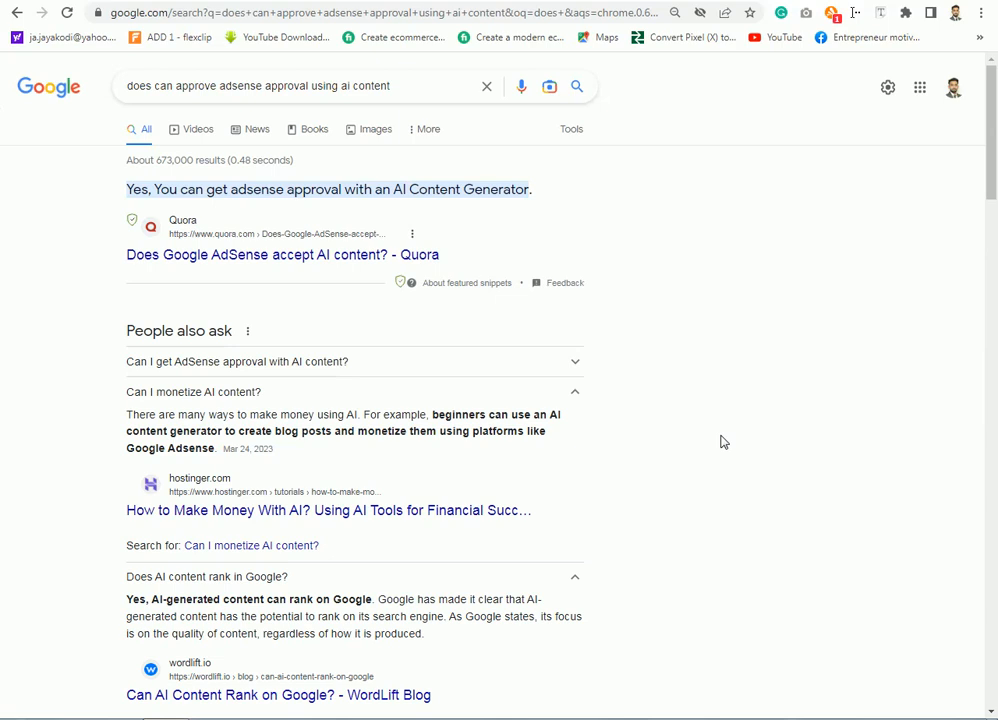
mouse_move(688, 428)
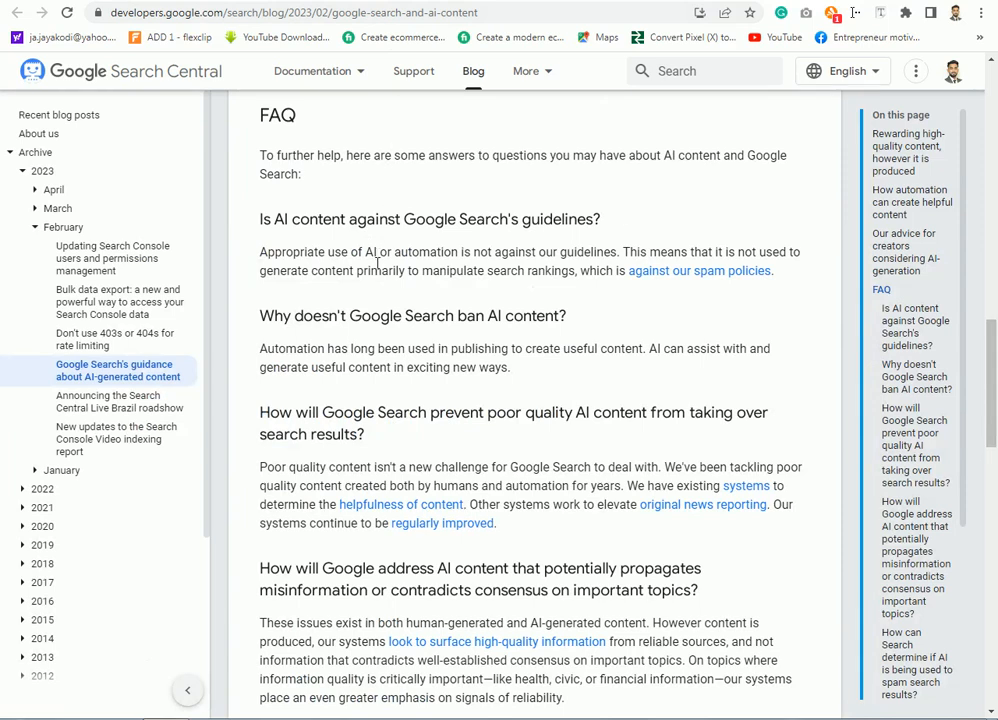
mouse_move(398, 348)
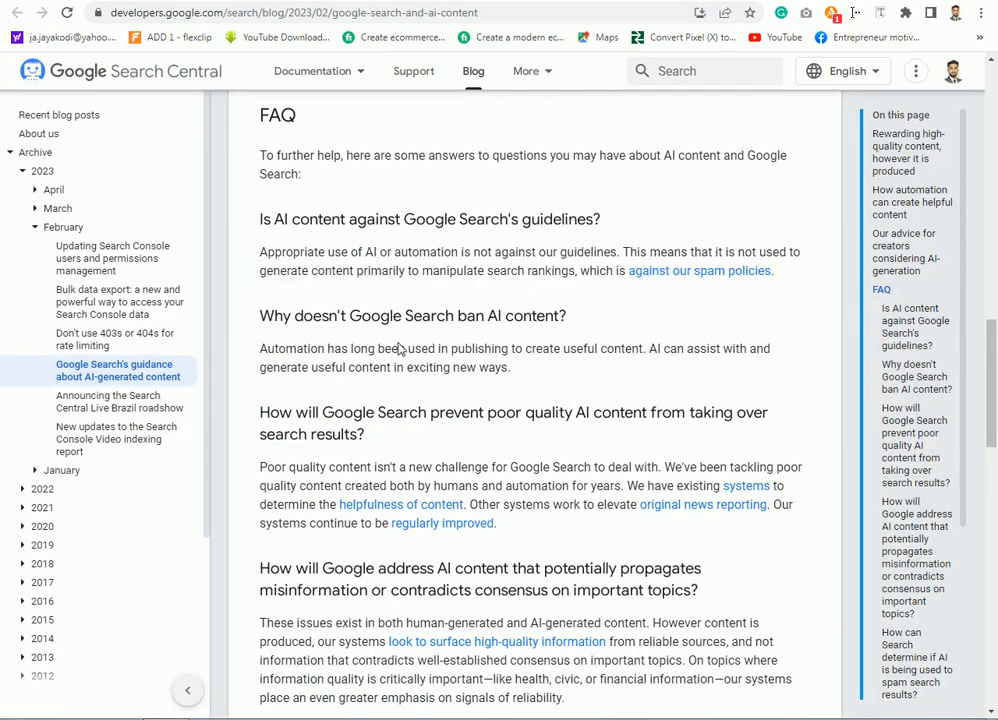
mouse_move(400, 270)
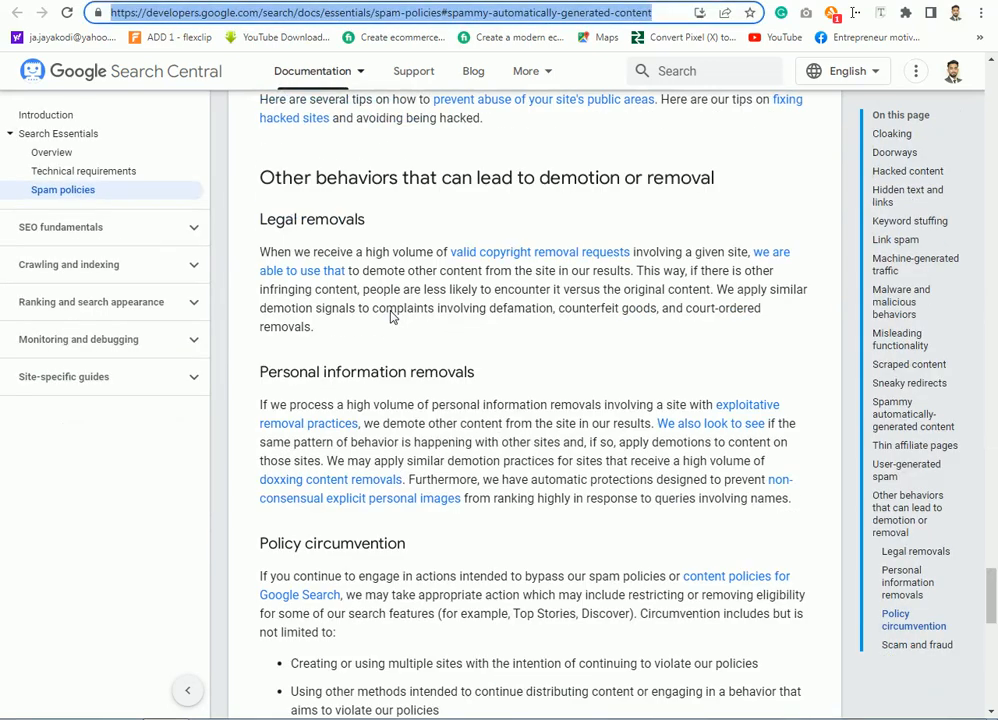
Step: Scroll down the FAQ of the AI-generated content guidance post
scroll("down", 3)
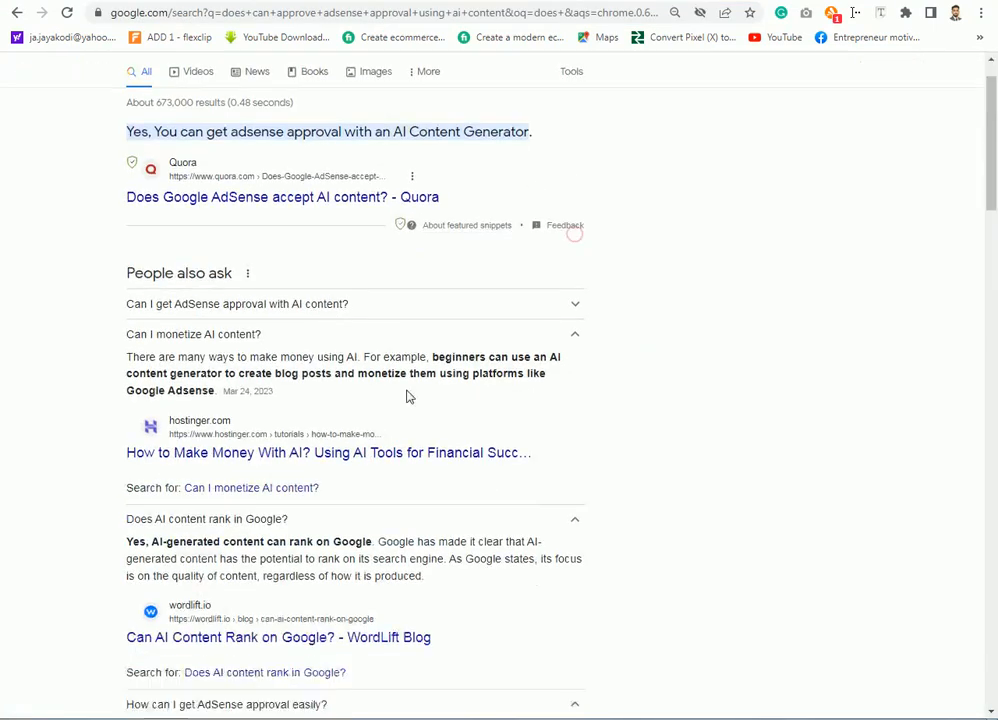
Step: Skim more related questions in the results, then return to the spam policies page
scroll("down", 3)
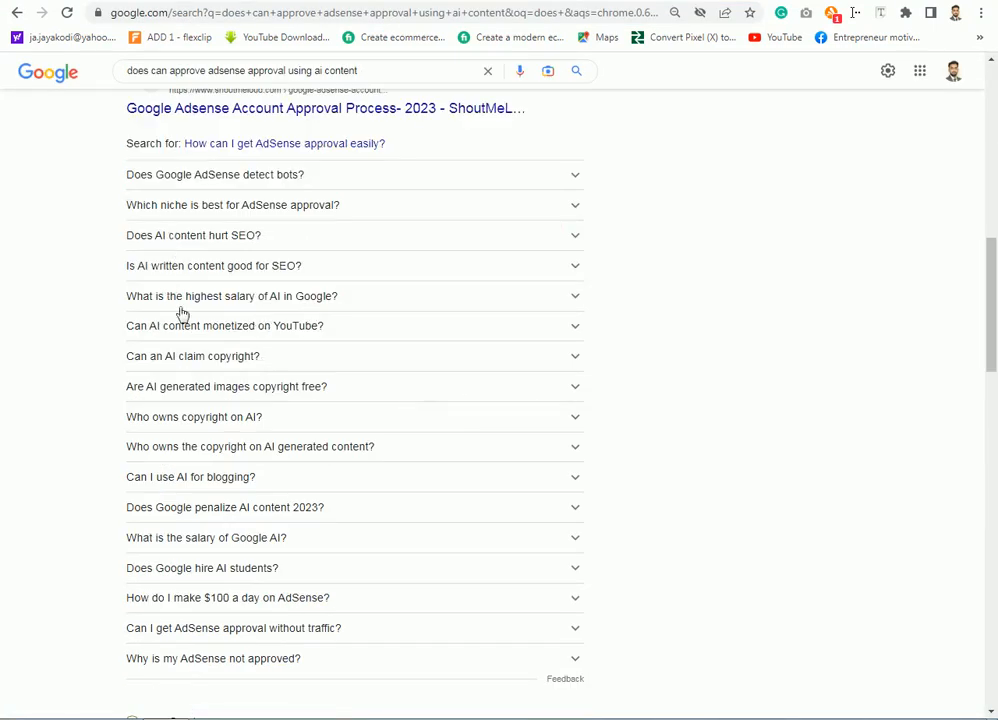
scroll("down", 3)
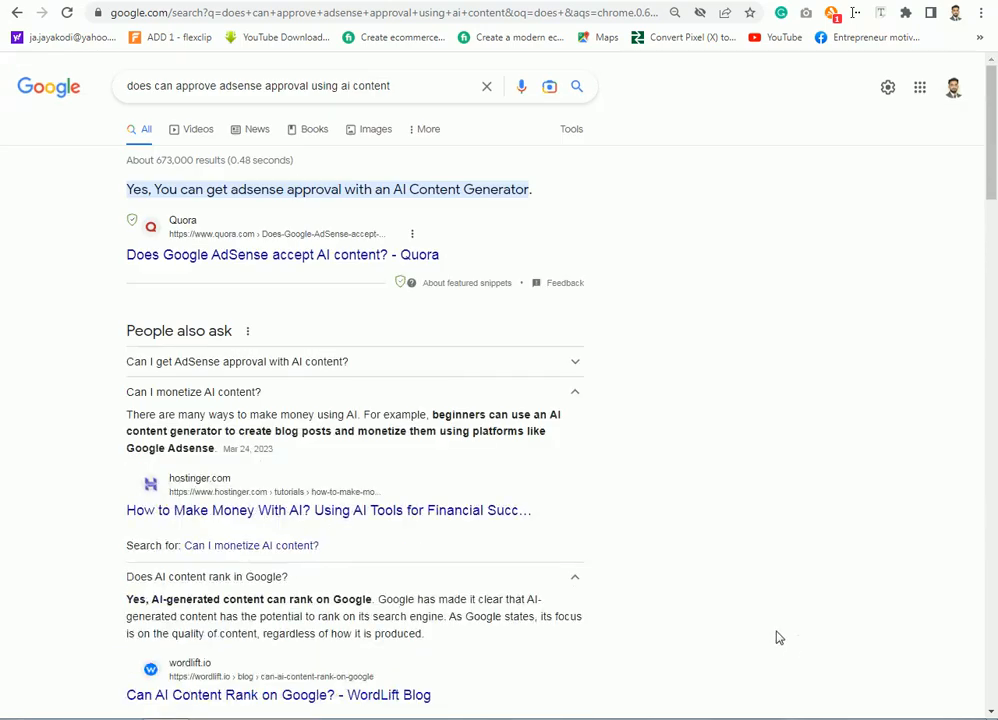
left_click(328, 188)
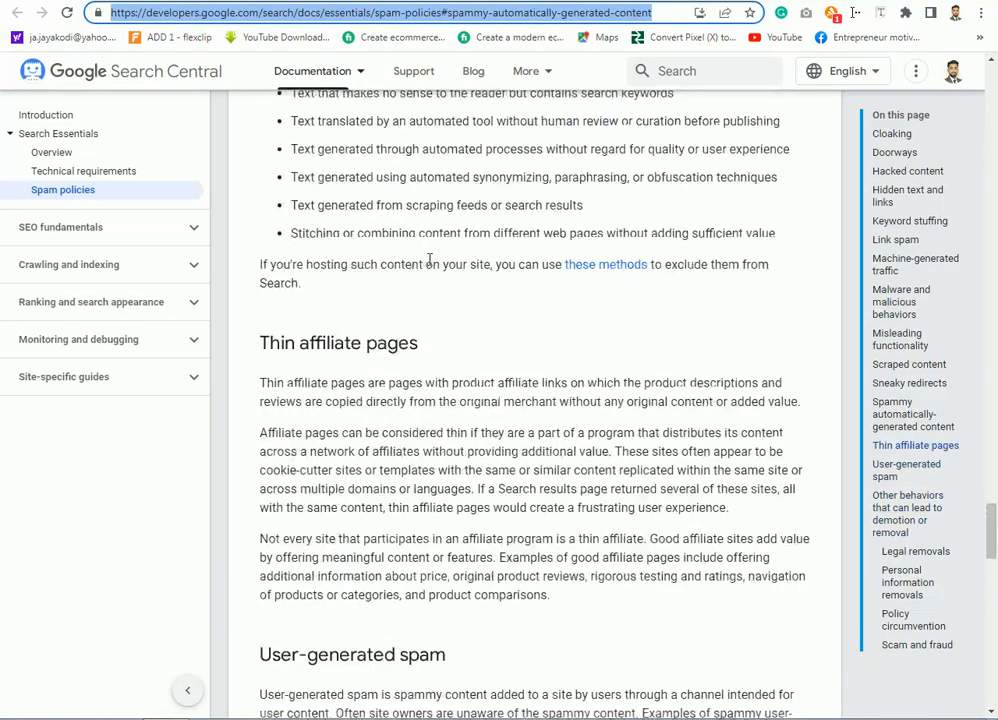
scroll("down", 3)
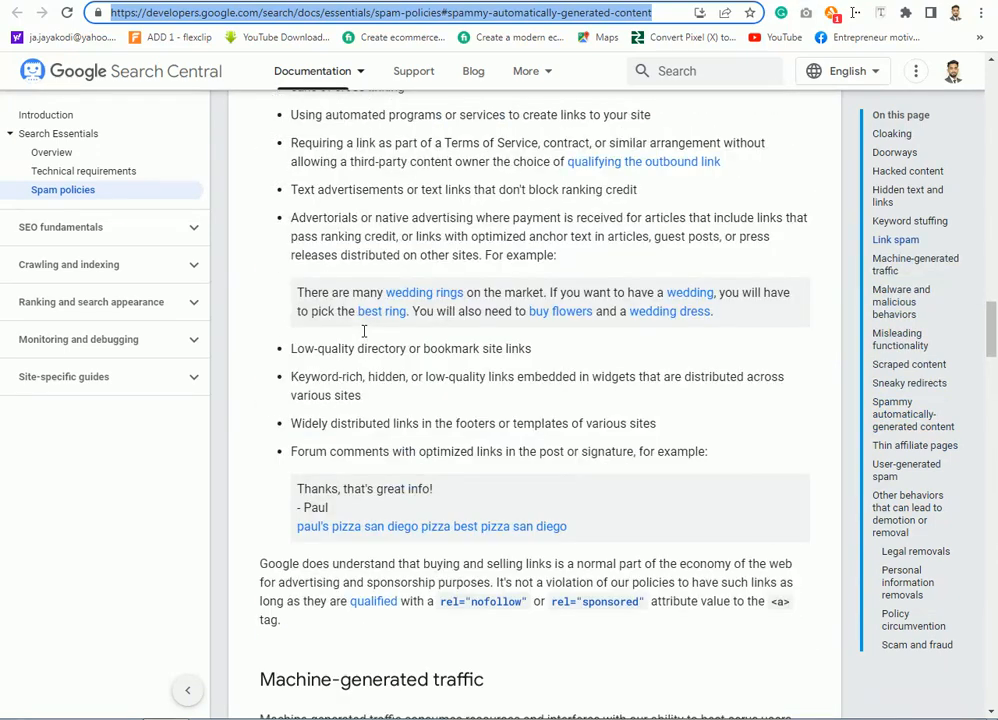
scroll("up", 3)
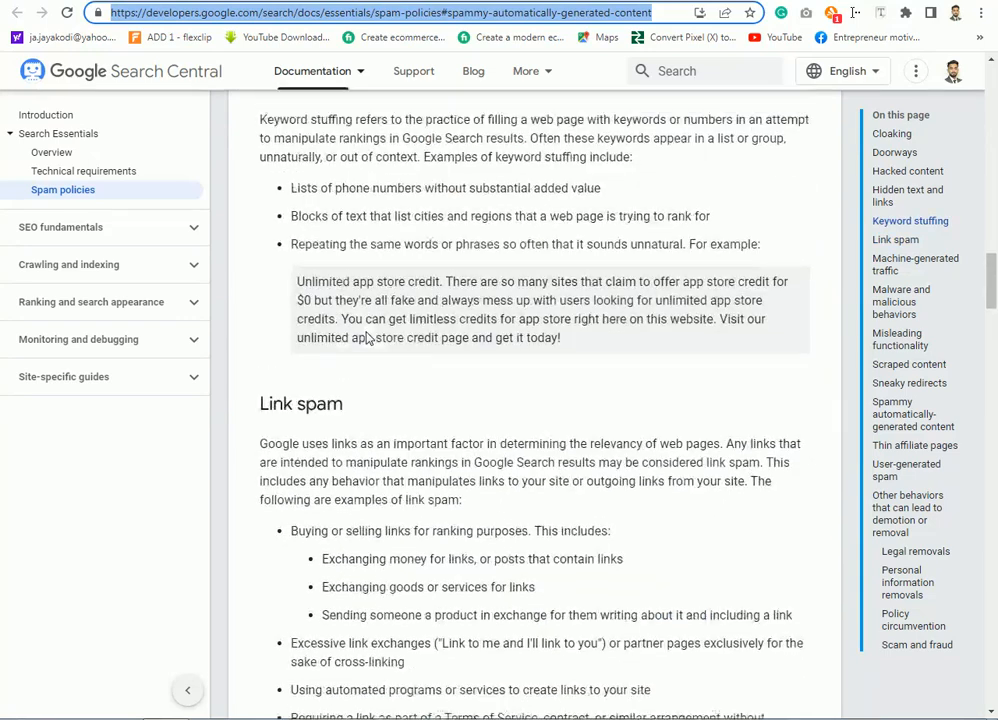
scroll("up", 3)
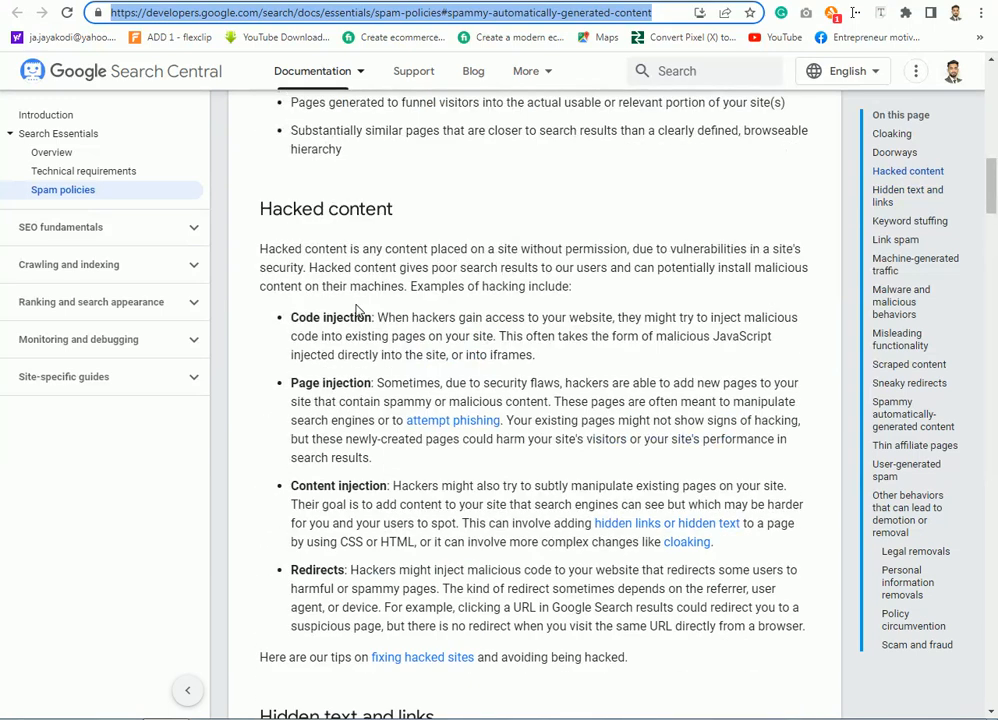
mouse_move(268, 318)
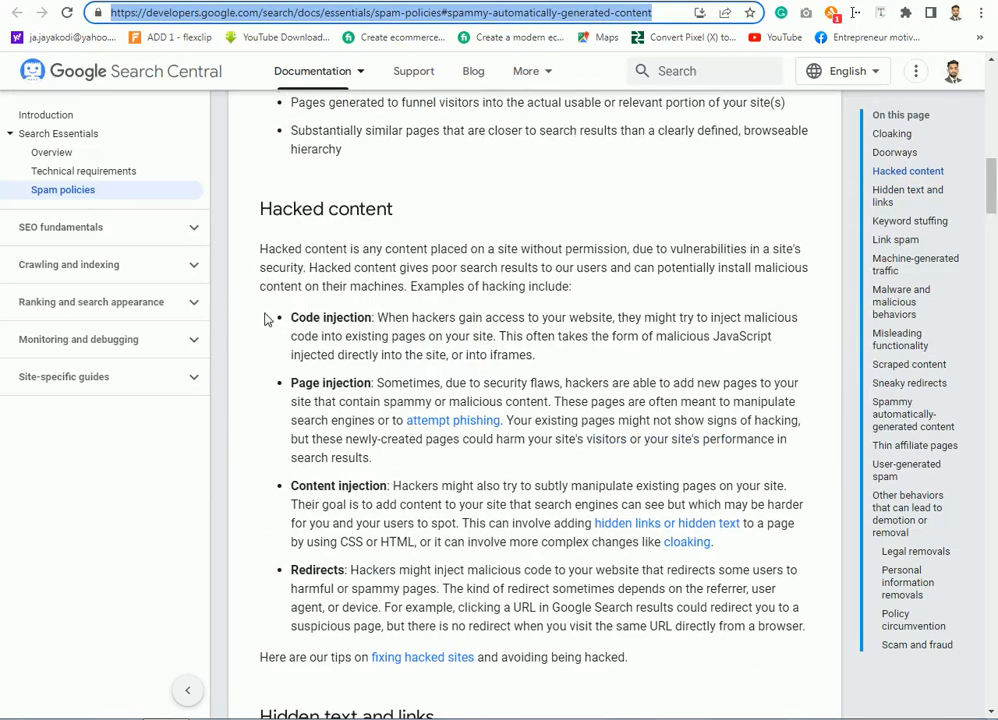
scroll("up", 3)
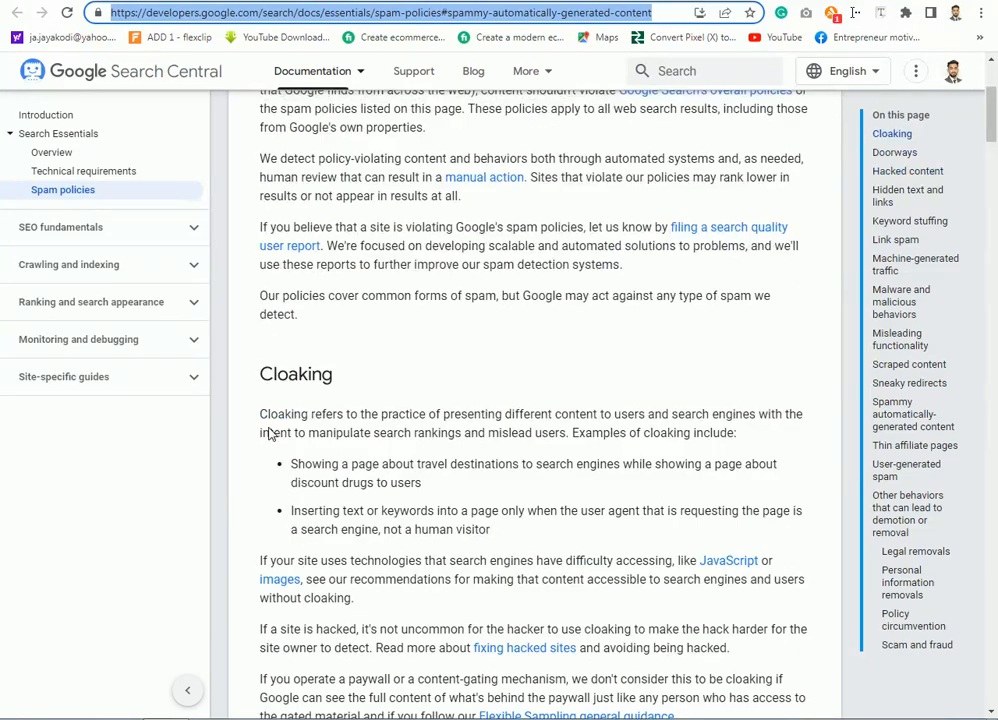